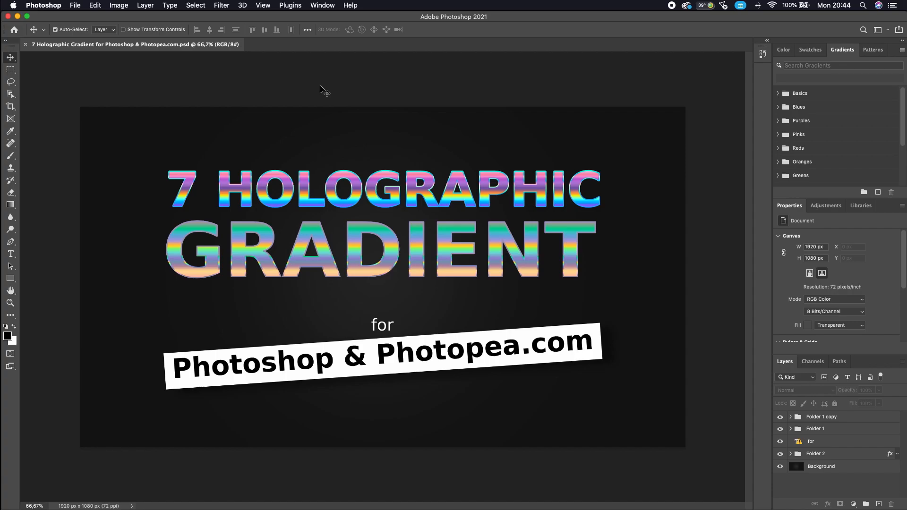
pyautogui.moveTo(85, 30)
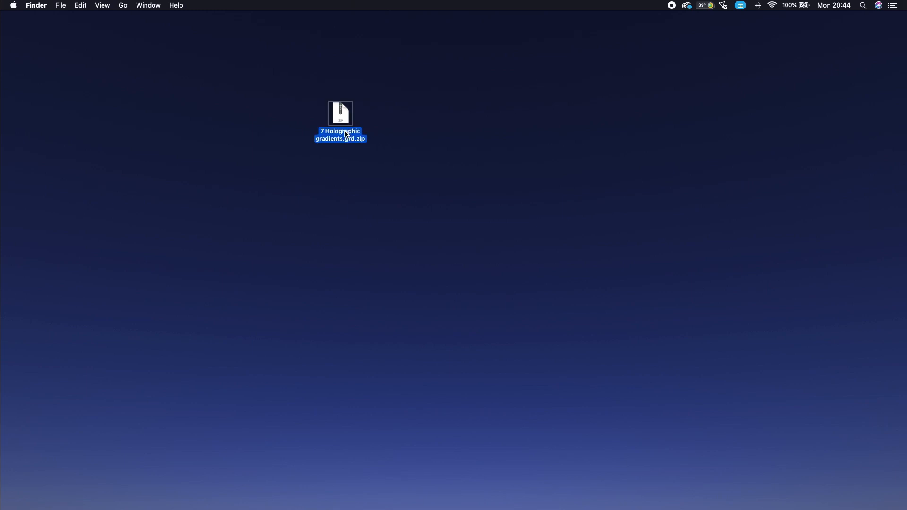
# Unzip the desktop archive '7 Holographic gradients.grd.zip' to get the .grd file.
pyautogui.rightClick(340, 113)
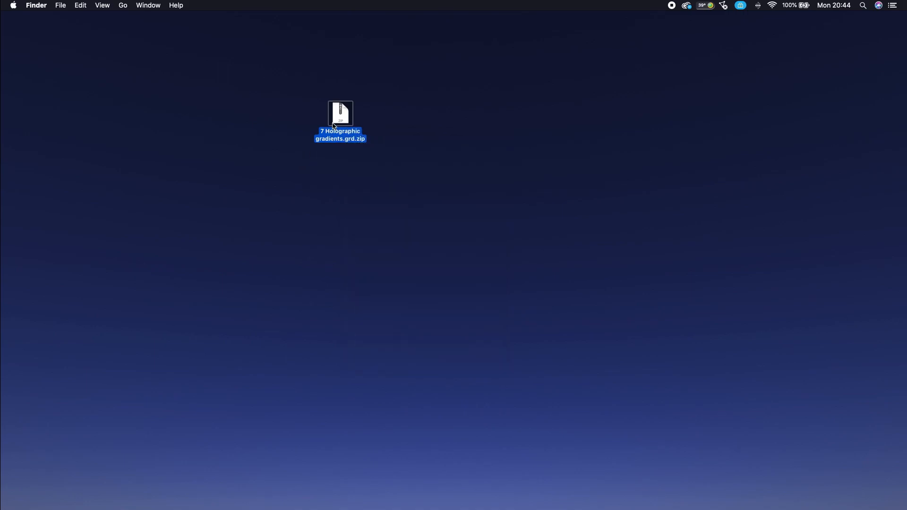
pyautogui.doubleClick(340, 113)
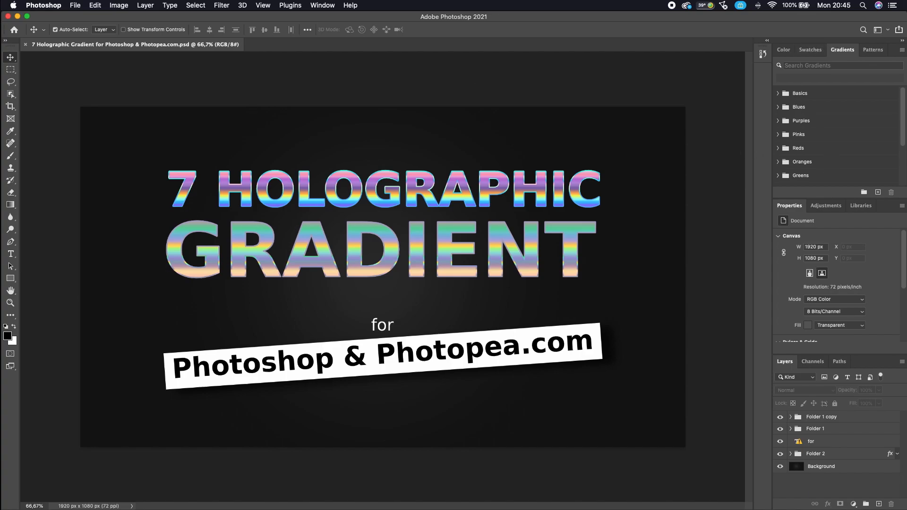
# Import '7 Holographic gradients.grd' from the Desktop into Gradient presets and expand its group.
pyautogui.click(10, 204)
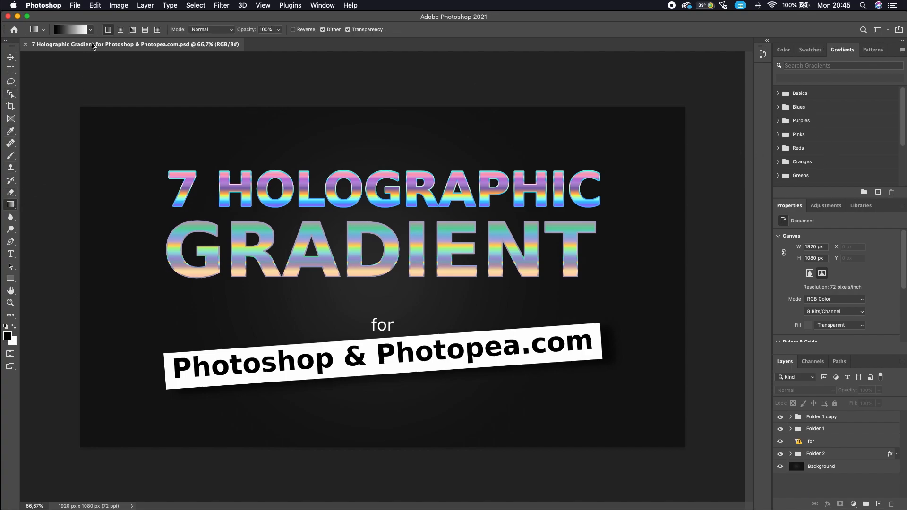
pyautogui.click(125, 46)
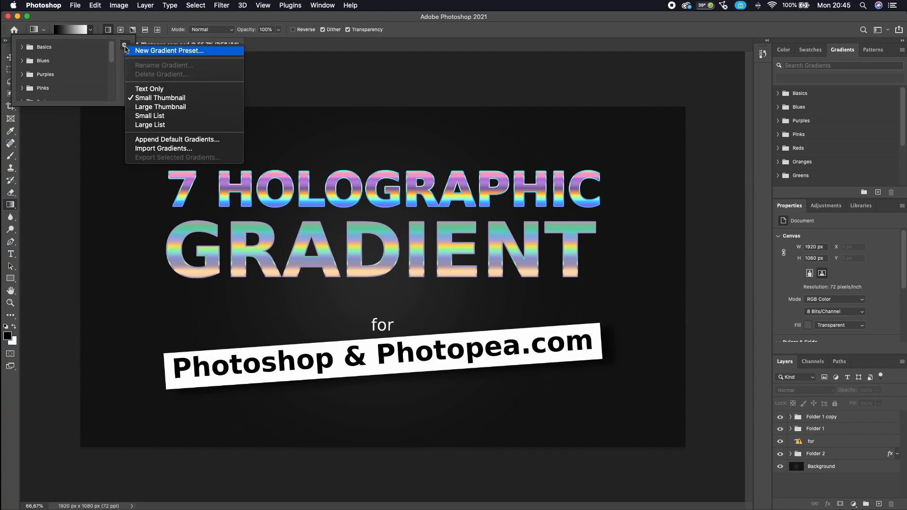
pyautogui.moveTo(164, 148)
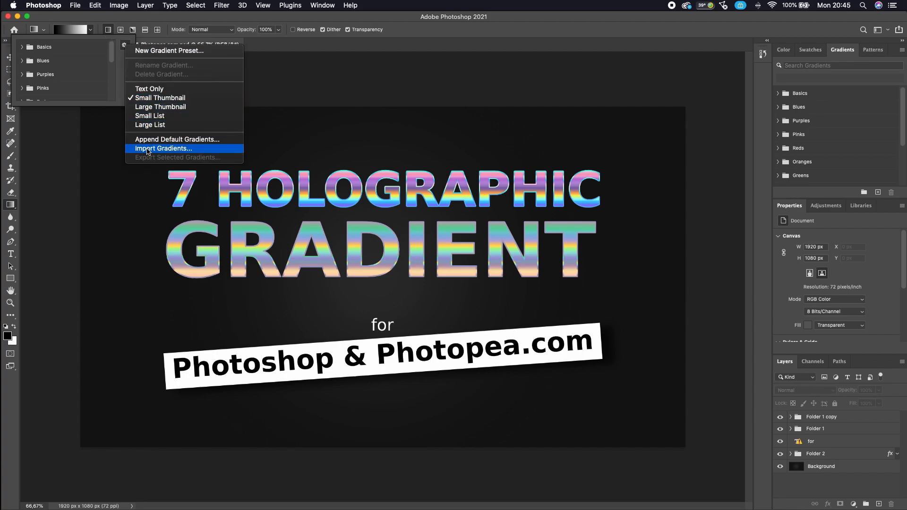
pyautogui.moveTo(868, 90)
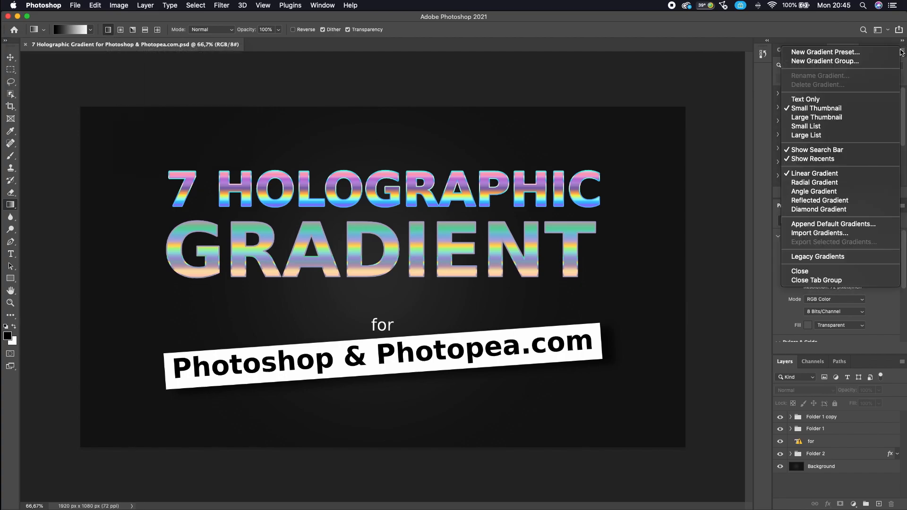
pyautogui.moveTo(819, 232)
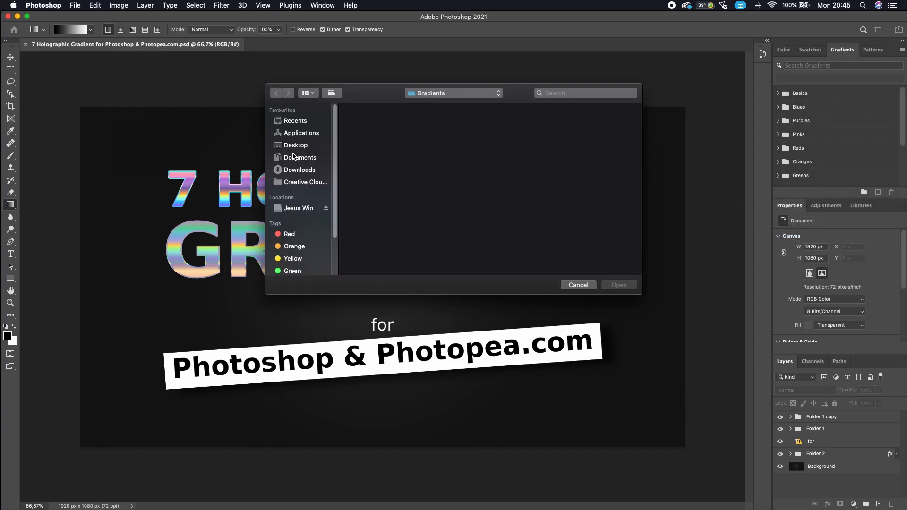
pyautogui.click(296, 145)
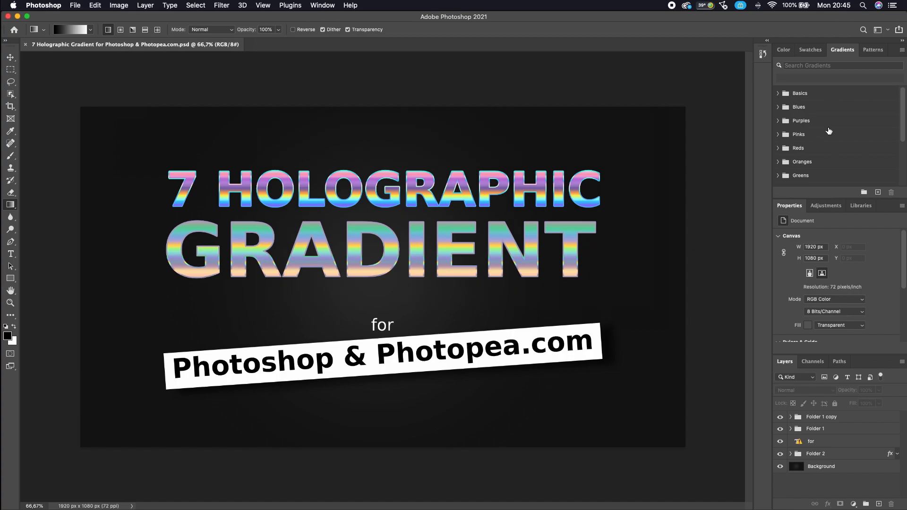
pyautogui.scroll(-3)
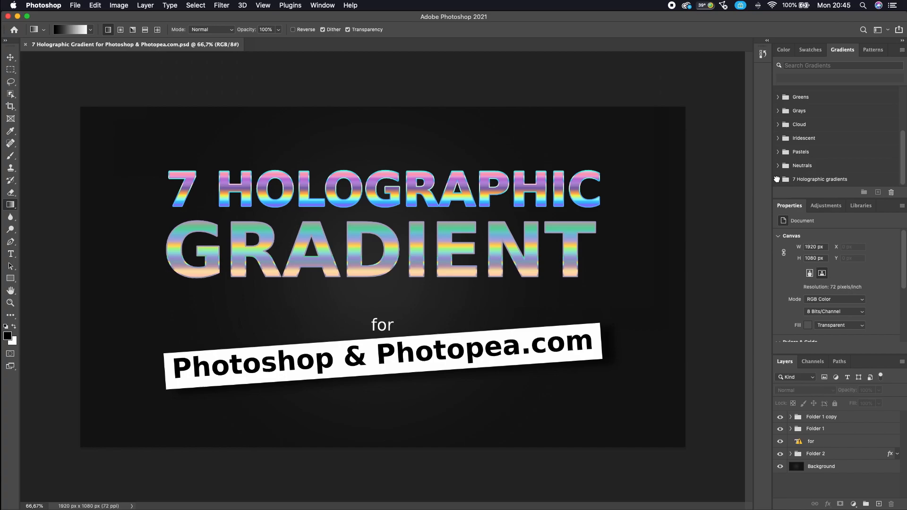
pyautogui.click(778, 178)
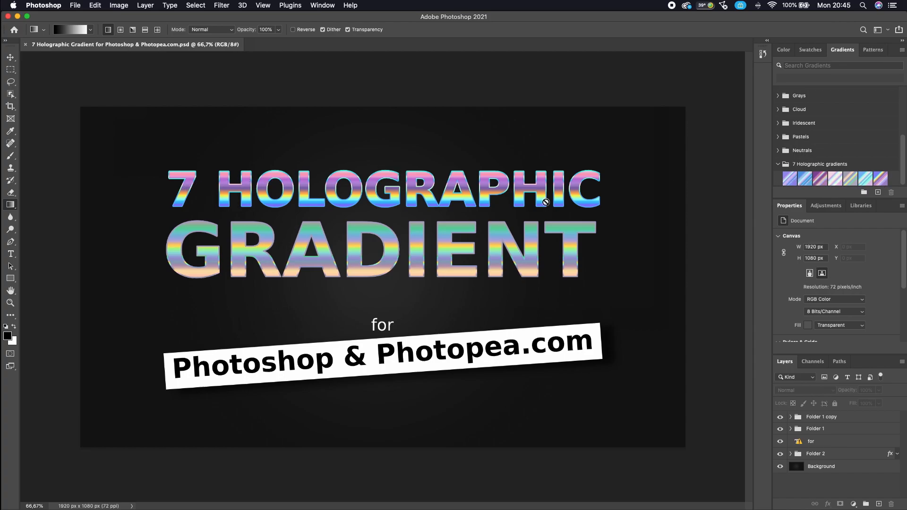
pyautogui.moveTo(18, 280)
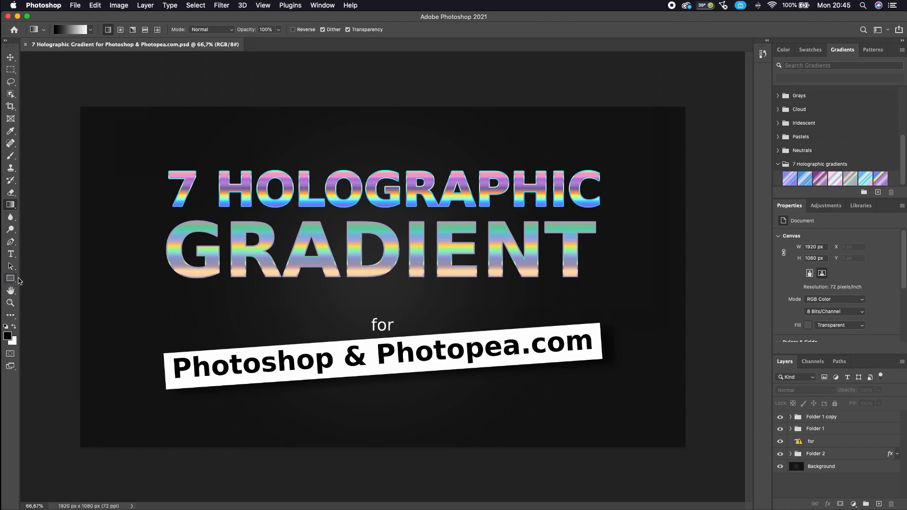
# Start a new type layer at 187 pt with white text colour.
pyautogui.click(10, 254)
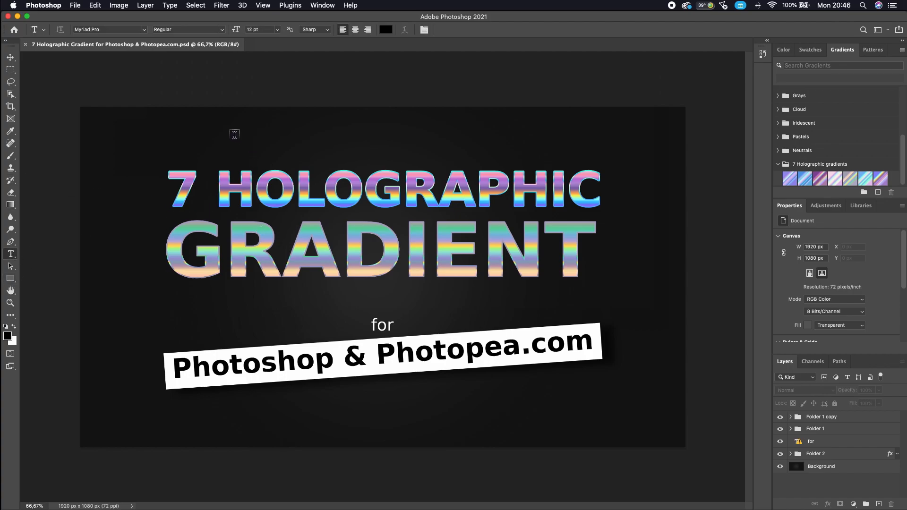
pyautogui.click(276, 29)
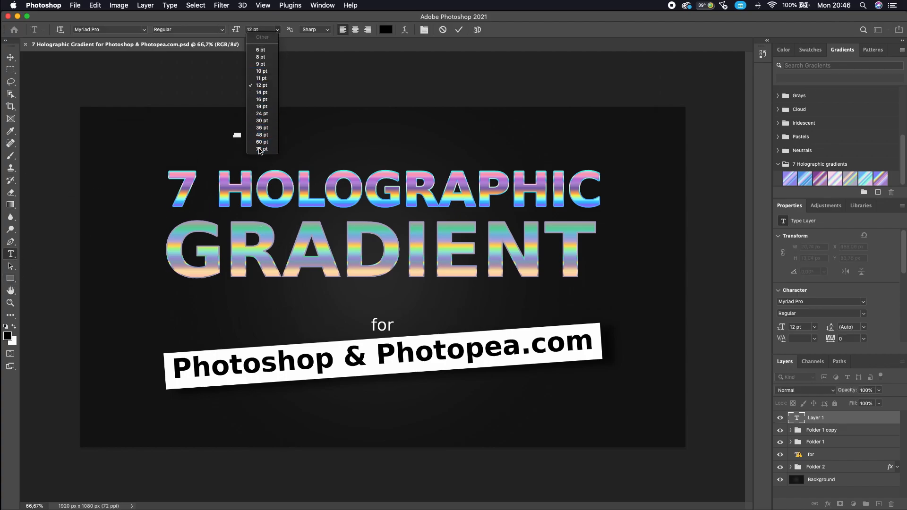
pyautogui.click(261, 149)
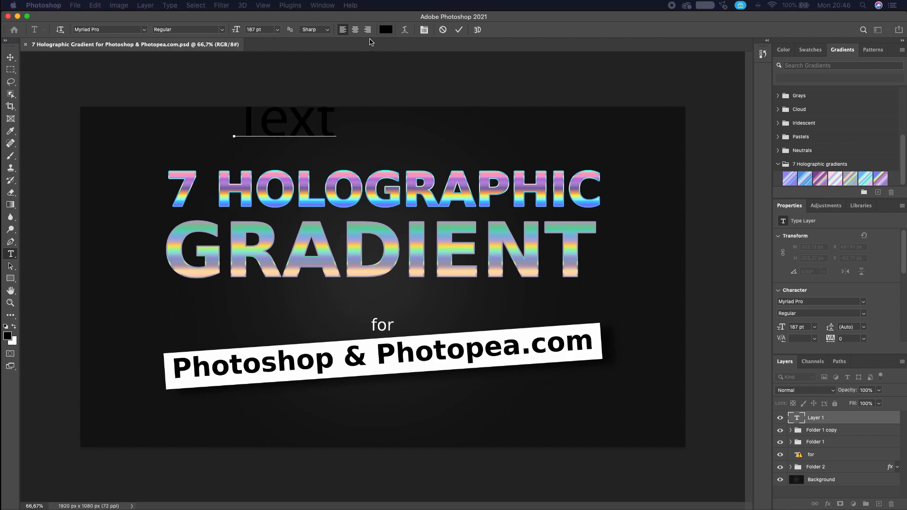
pyautogui.click(385, 30)
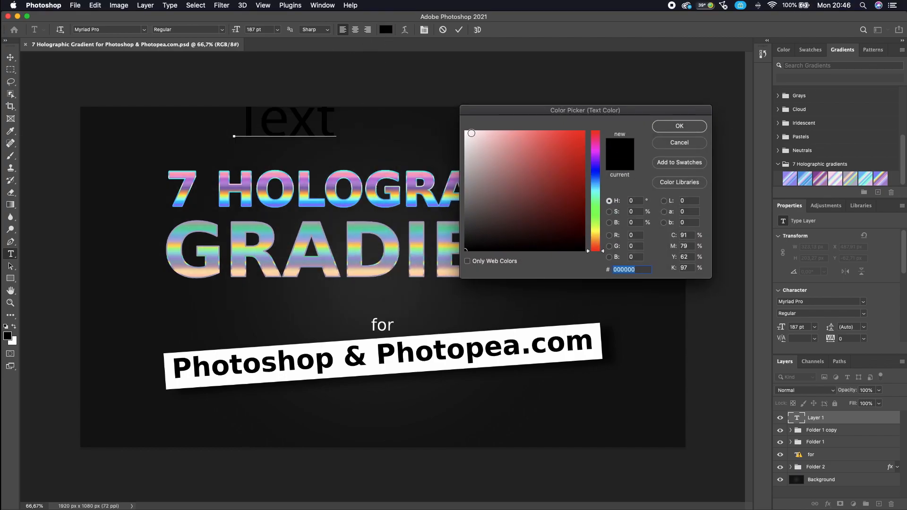
pyautogui.click(678, 126)
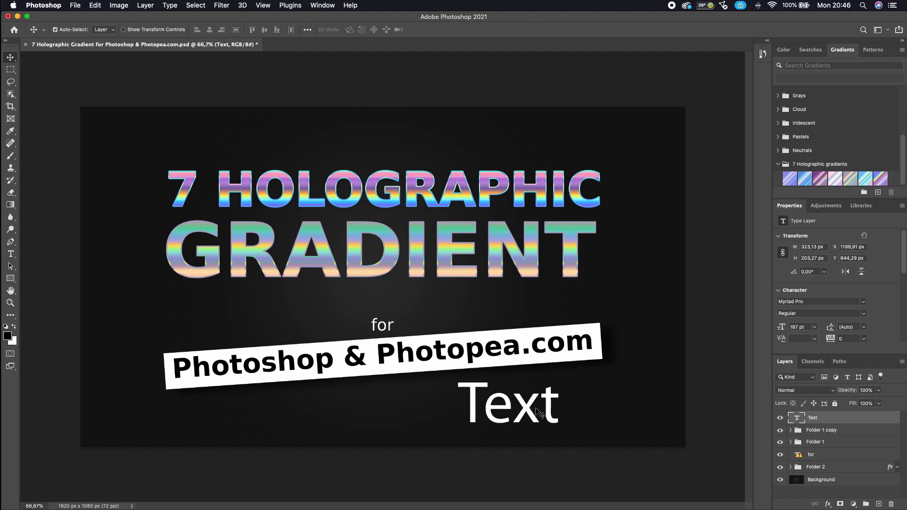
# Enter the word TEXT and set its font style to Bold.
pyautogui.doubleClick(508, 403)
pyautogui.write('TEXT')
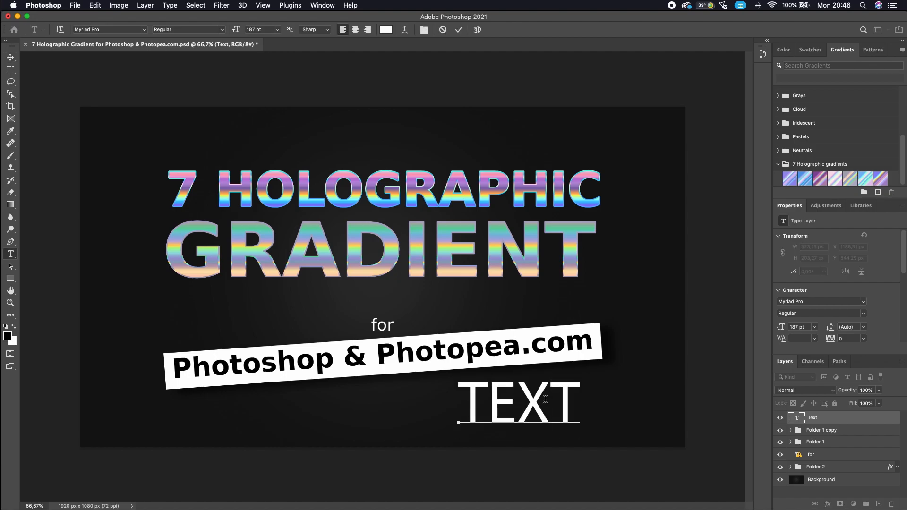
pyautogui.click(188, 29)
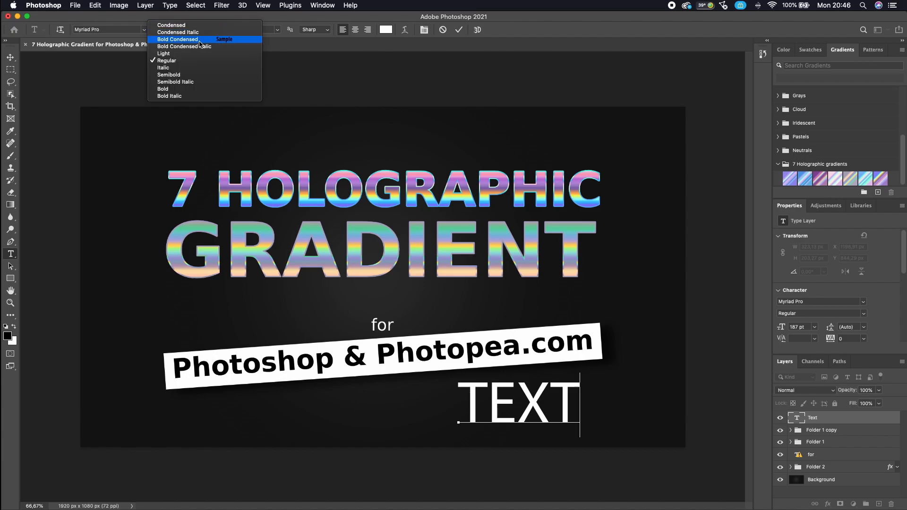
pyautogui.click(162, 89)
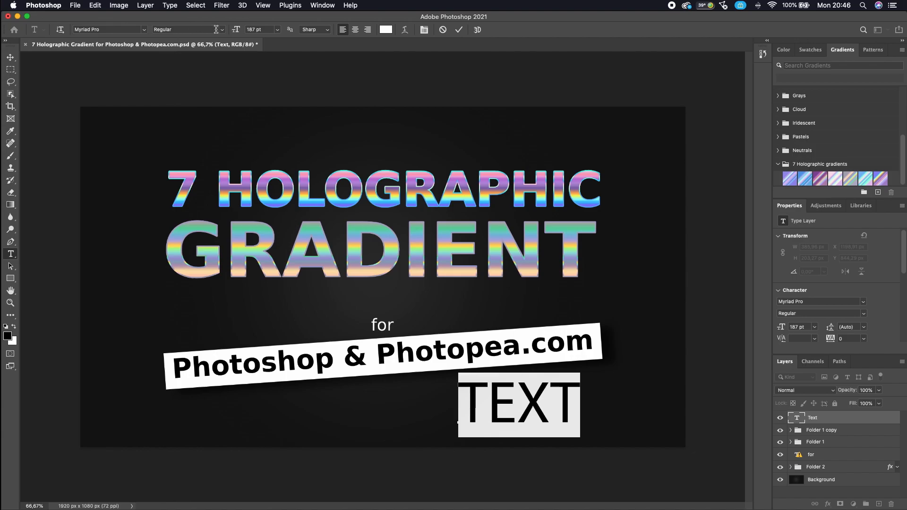
pyautogui.click(185, 30)
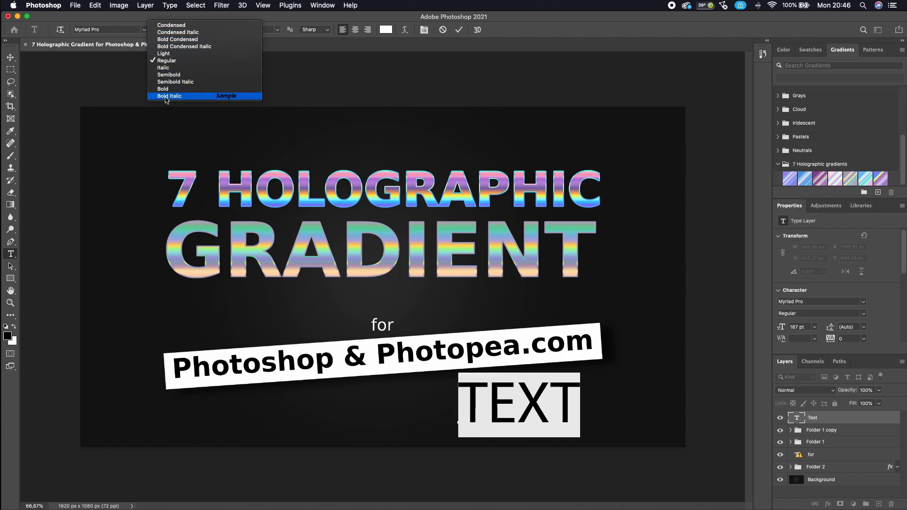
pyautogui.click(163, 88)
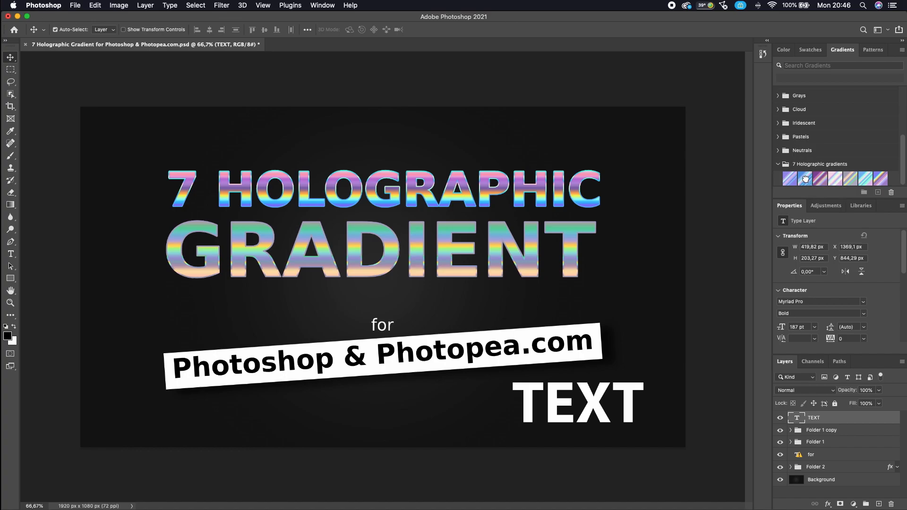
# Apply a holographic gradient swatch to the TEXT layer and open its Gradient Overlay settings.
pyautogui.click(804, 178)
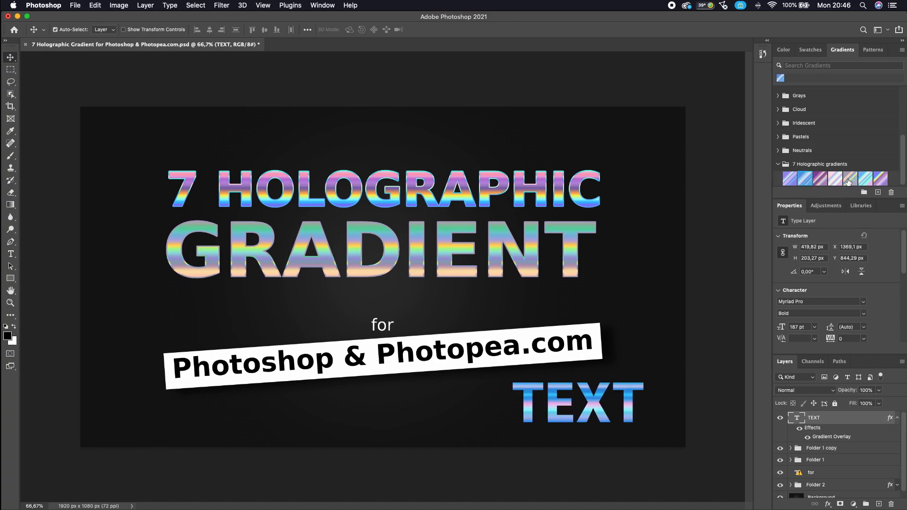
pyautogui.click(849, 178)
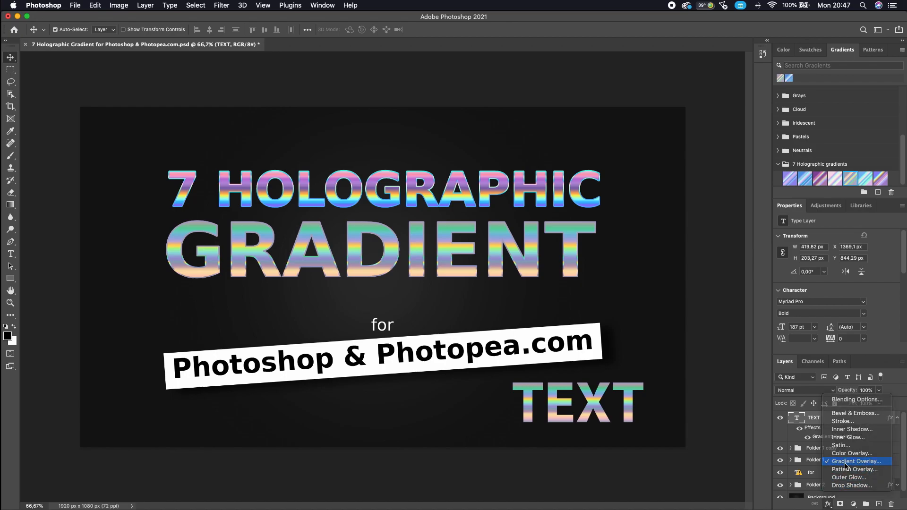
pyautogui.click(856, 461)
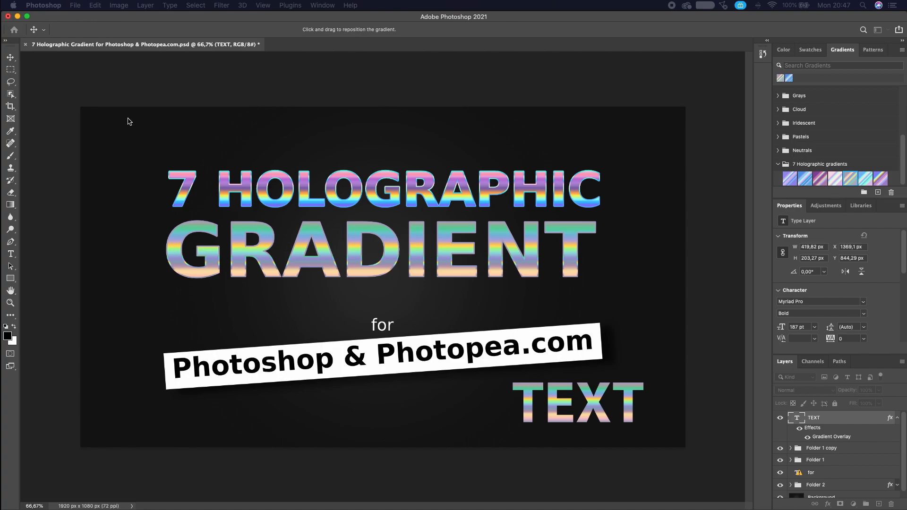
pyautogui.doubleClick(831, 436)
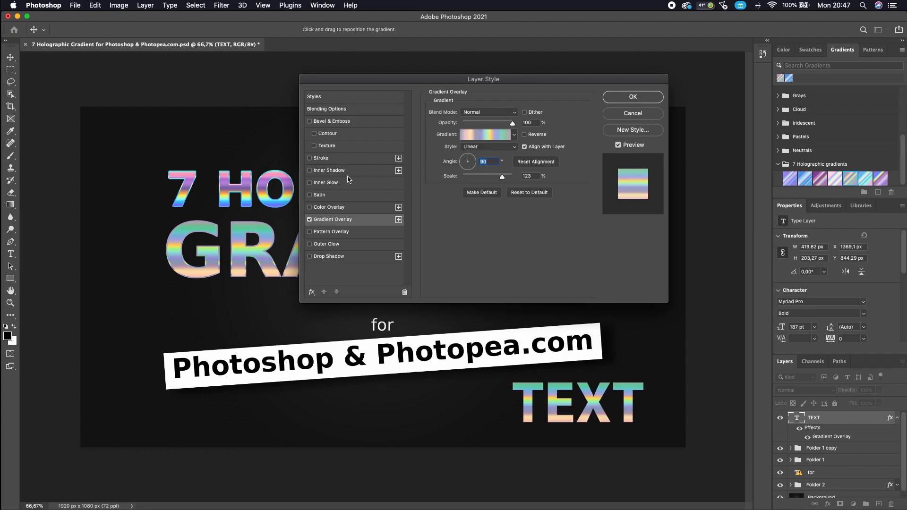
# Add a 3 px holographic gradient Stroke to TEXT, angle -90°, scale 89%.
pyautogui.click(309, 157)
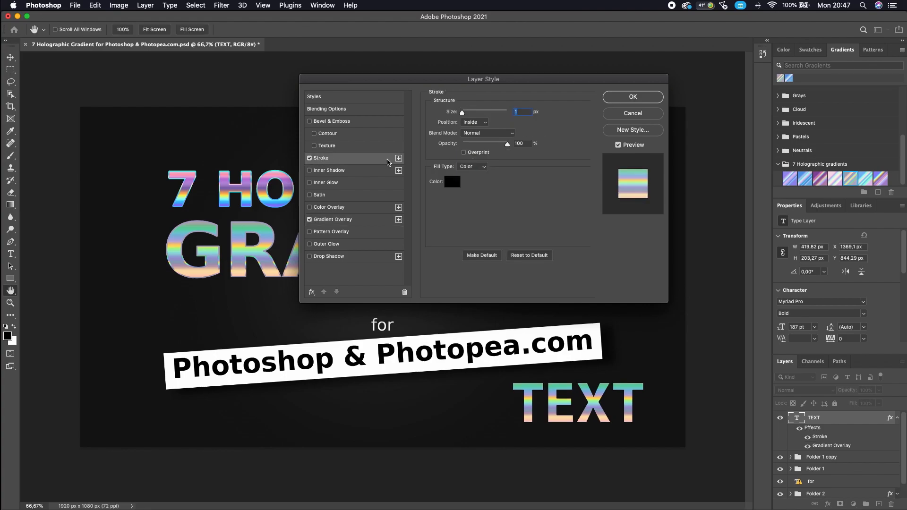
pyautogui.click(462, 112)
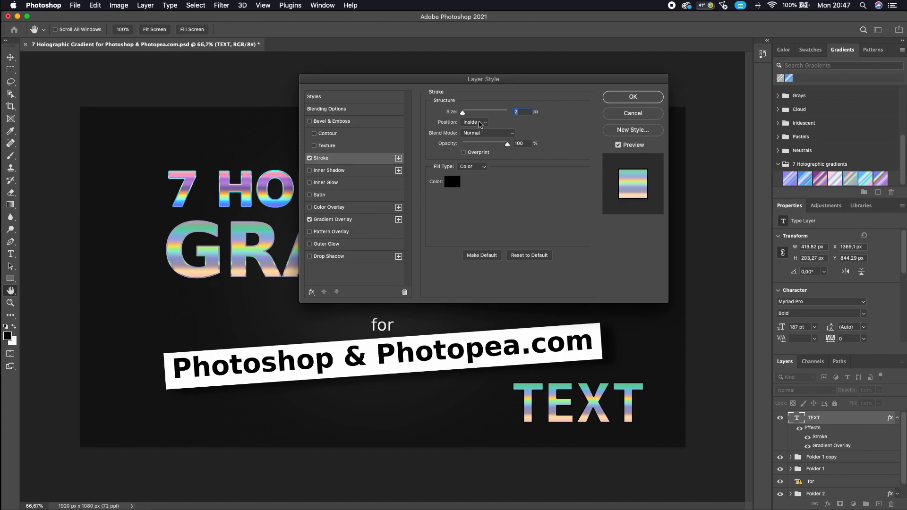
pyautogui.click(474, 122)
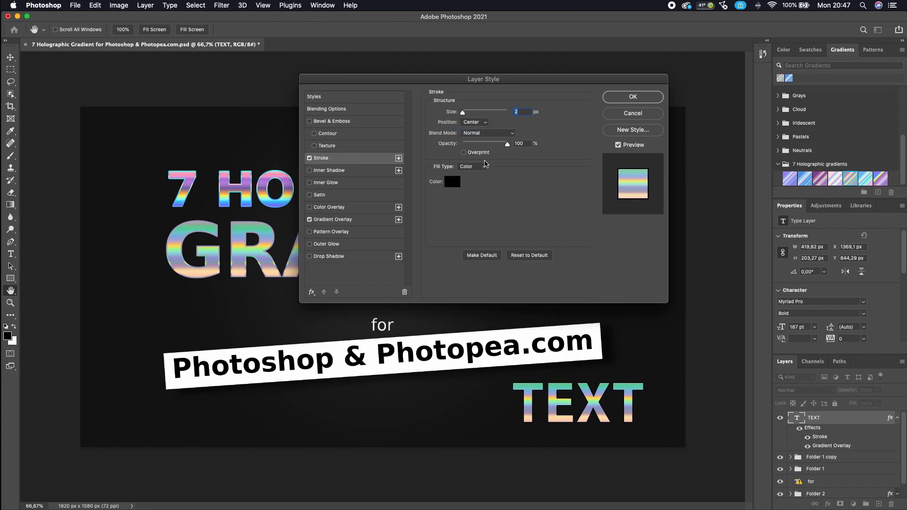
pyautogui.click(473, 166)
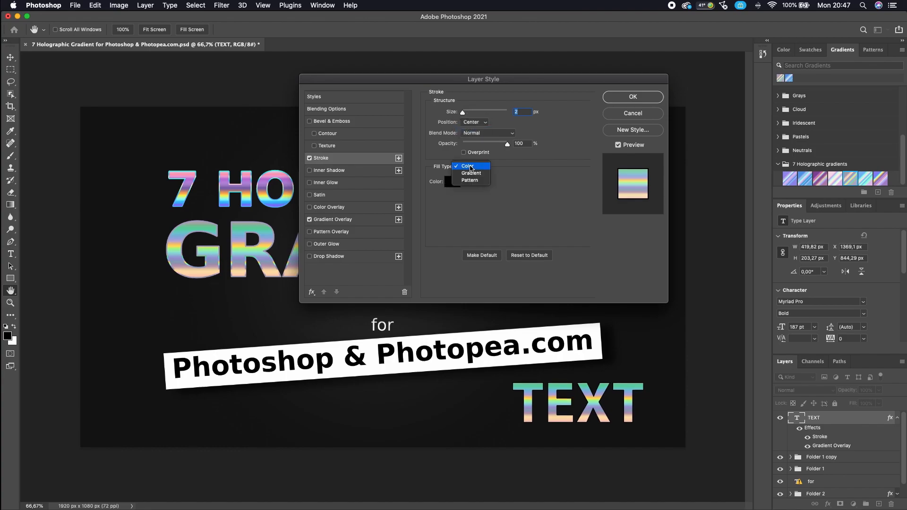
pyautogui.click(471, 172)
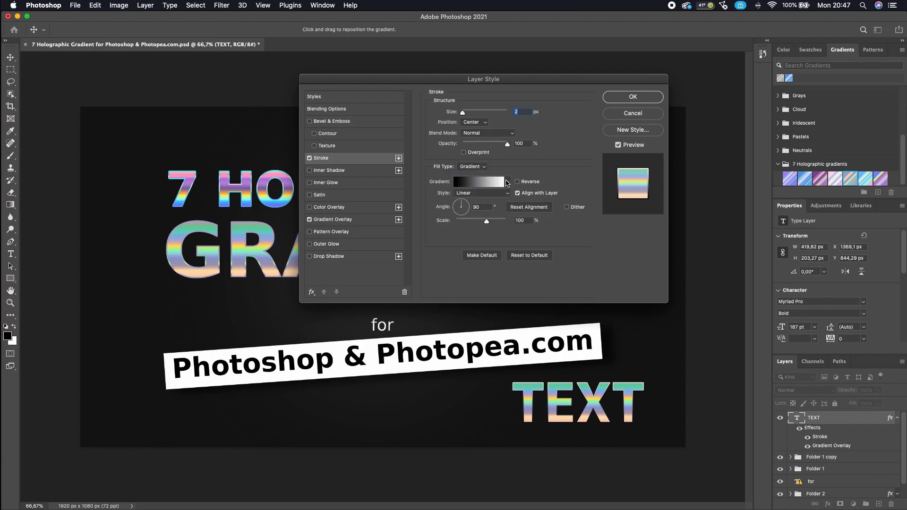
pyautogui.click(507, 181)
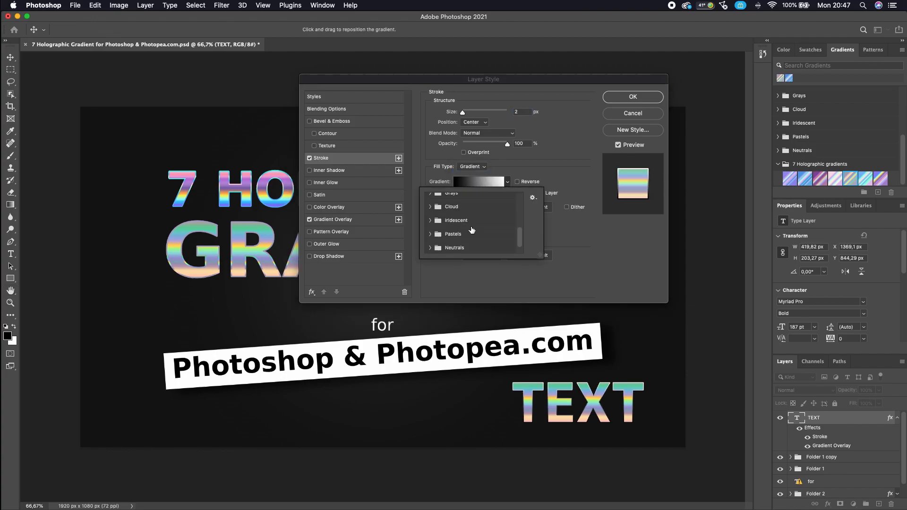
pyautogui.scroll(-3)
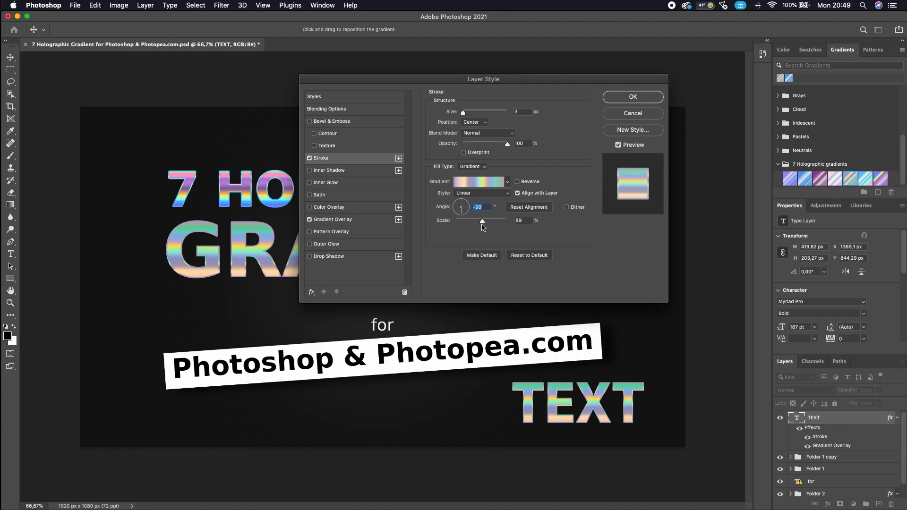
pyautogui.click(631, 96)
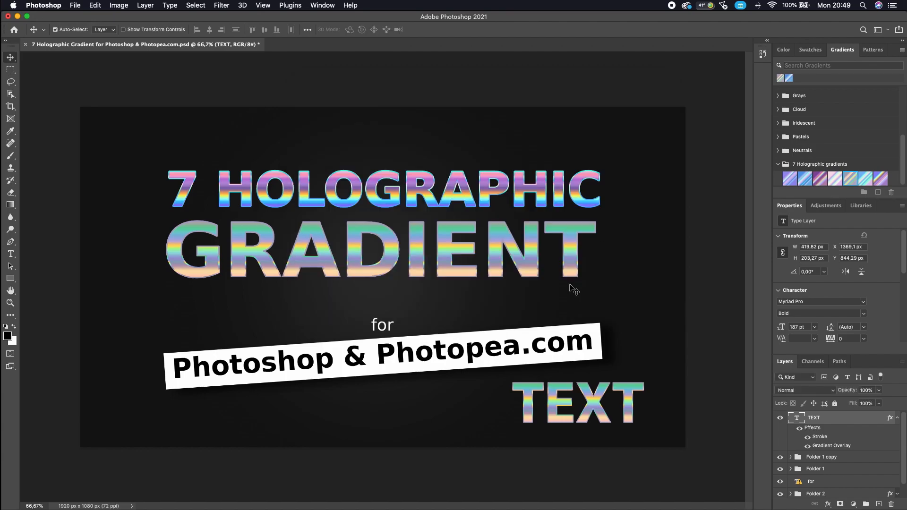
pyautogui.moveTo(467, 257)
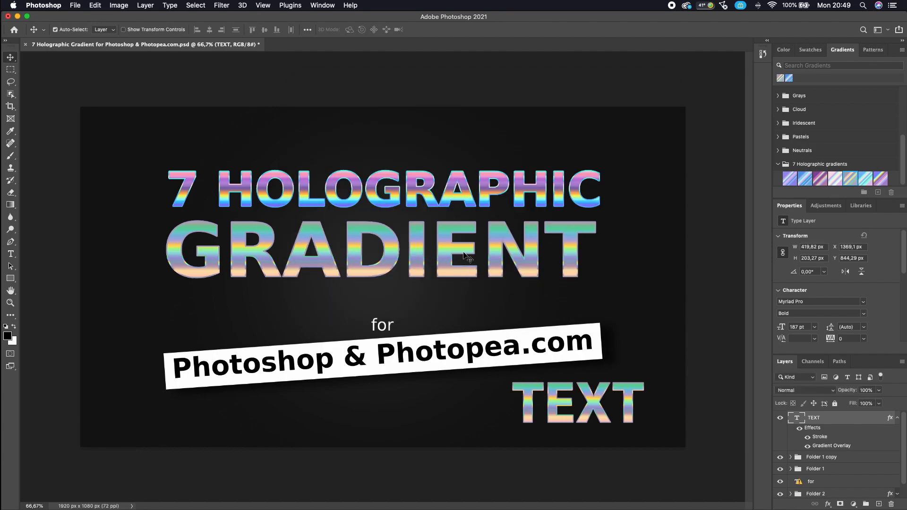
pyautogui.moveTo(636, 226)
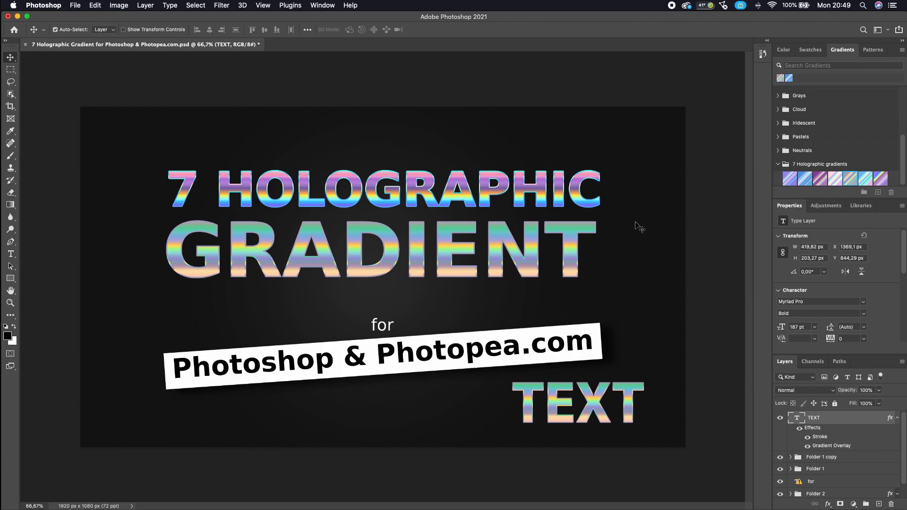
pyautogui.moveTo(698, 298)
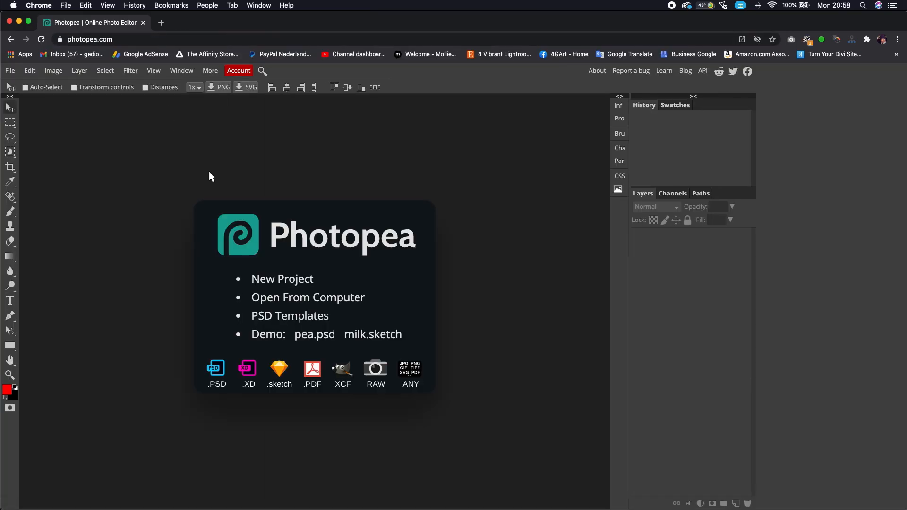
pyautogui.moveTo(218, 188)
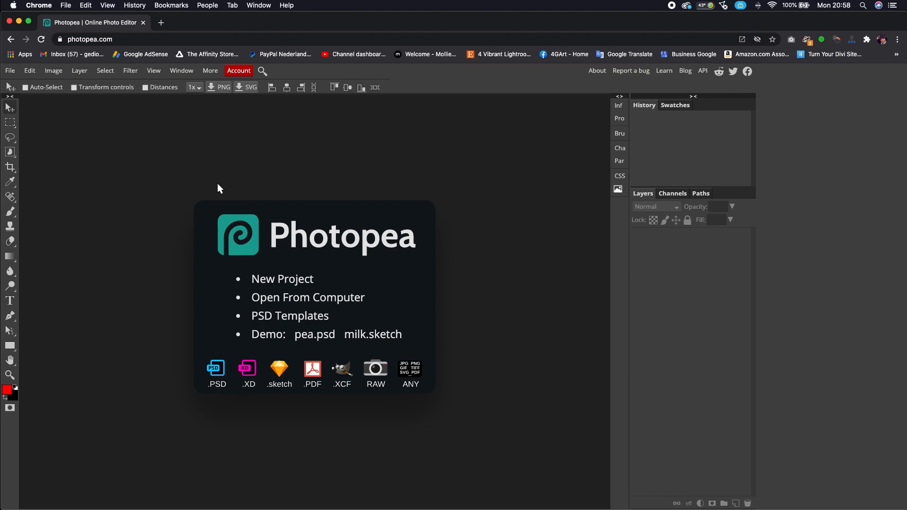
pyautogui.moveTo(283, 279)
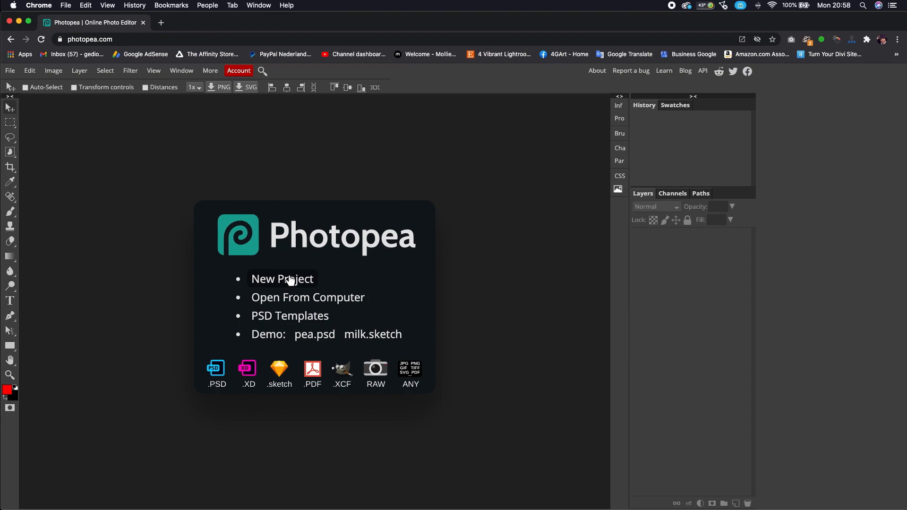
pyautogui.moveTo(122, 219)
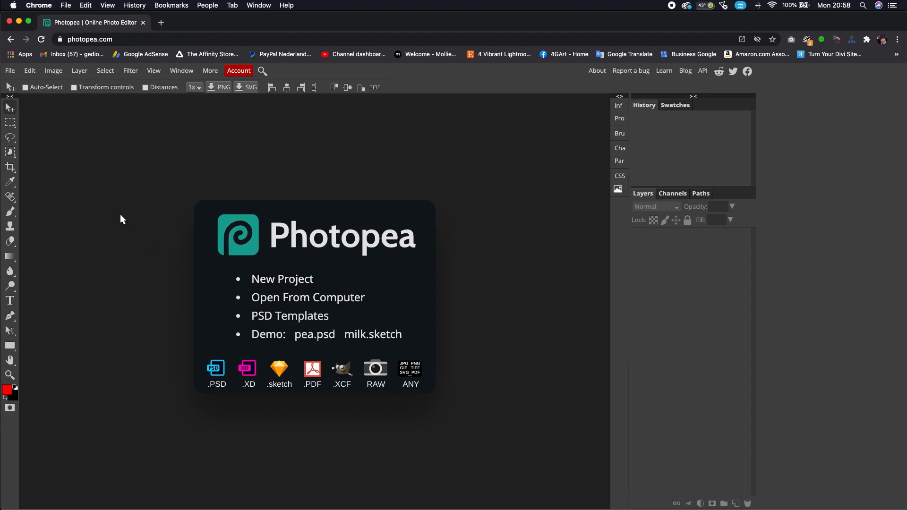
pyautogui.moveTo(10, 258)
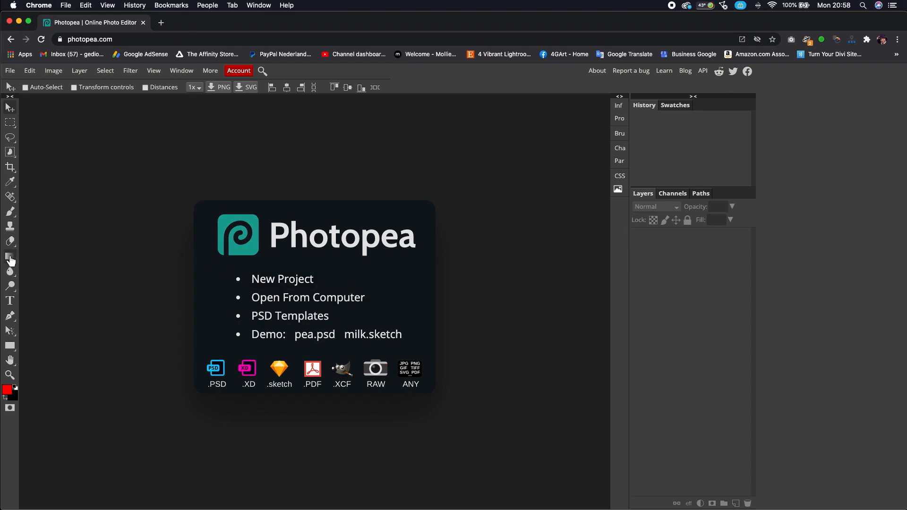
# Load '7 Holographic gradients.grd' via the gradient presets menu and keep it for future sessions.
pyautogui.click(10, 257)
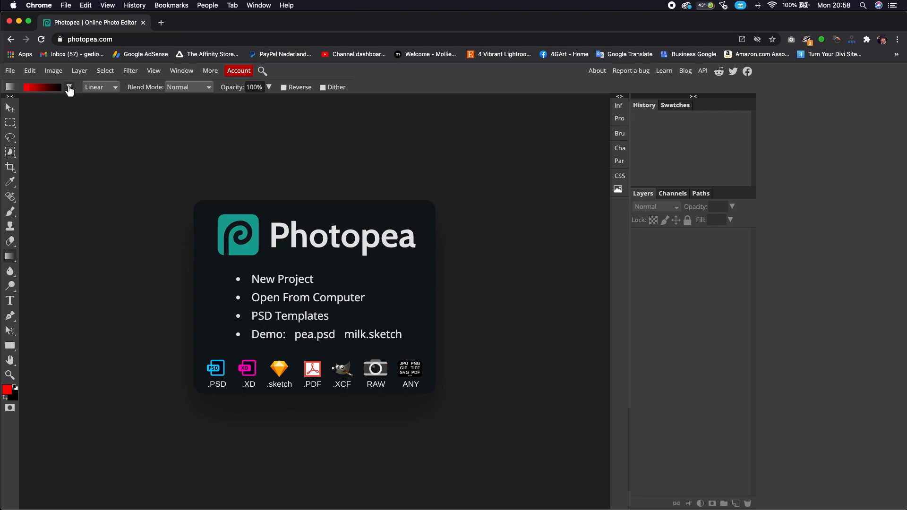
pyautogui.click(69, 87)
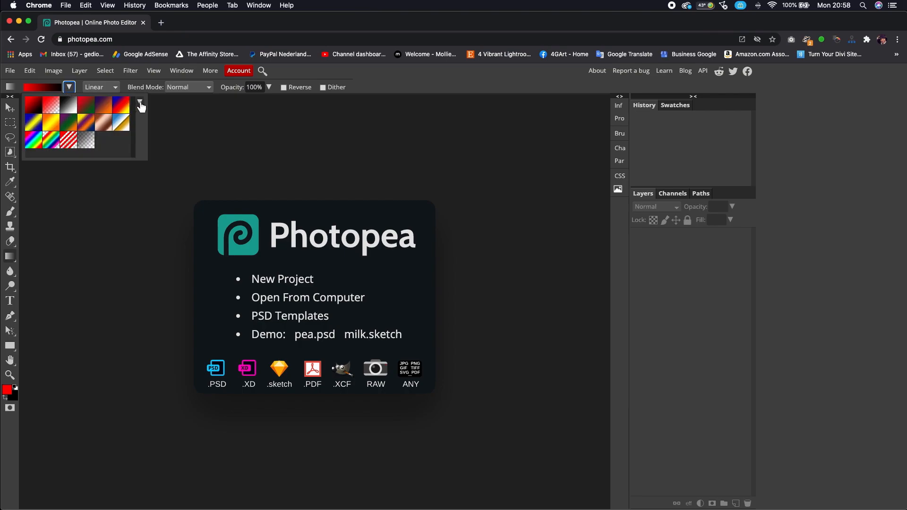
pyautogui.click(139, 104)
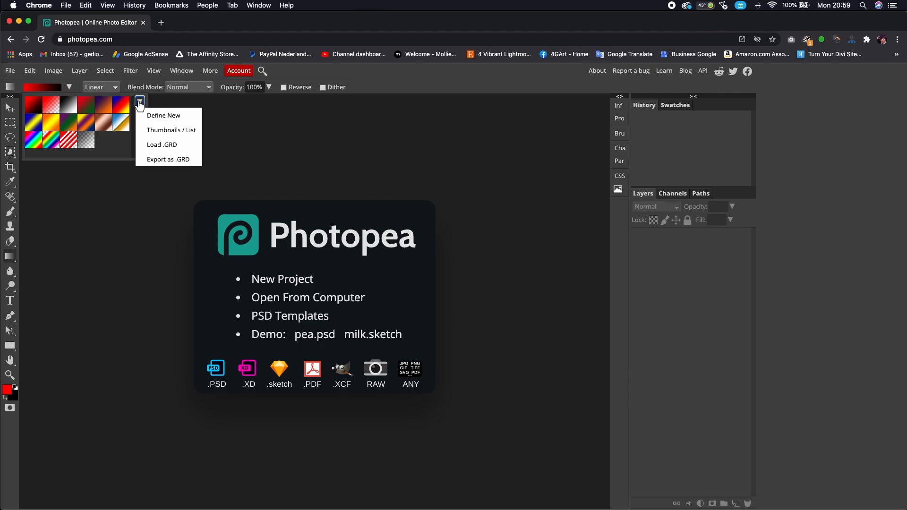
pyautogui.moveTo(162, 145)
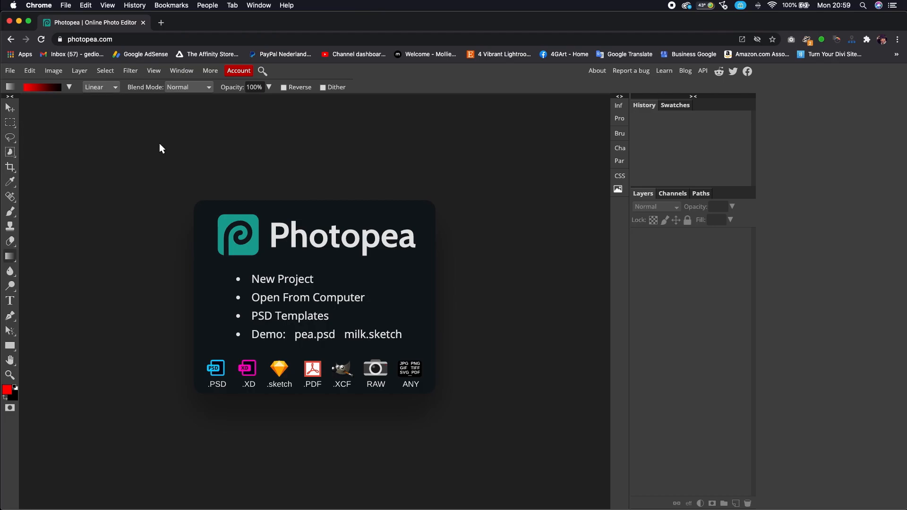
pyautogui.click(307, 297)
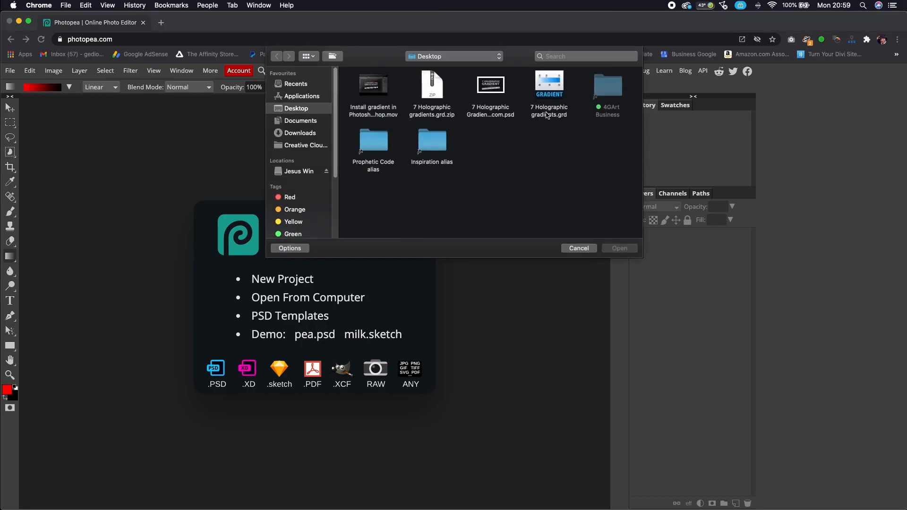
pyautogui.click(548, 95)
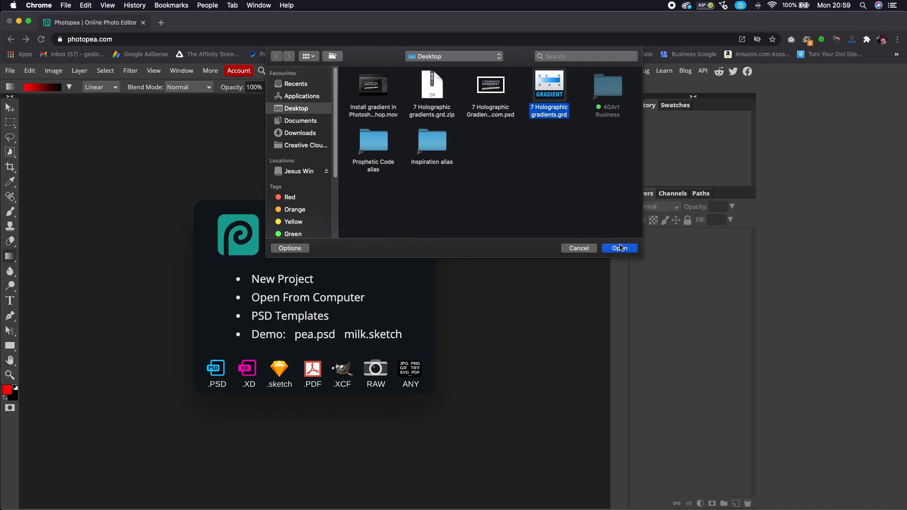
pyautogui.click(618, 248)
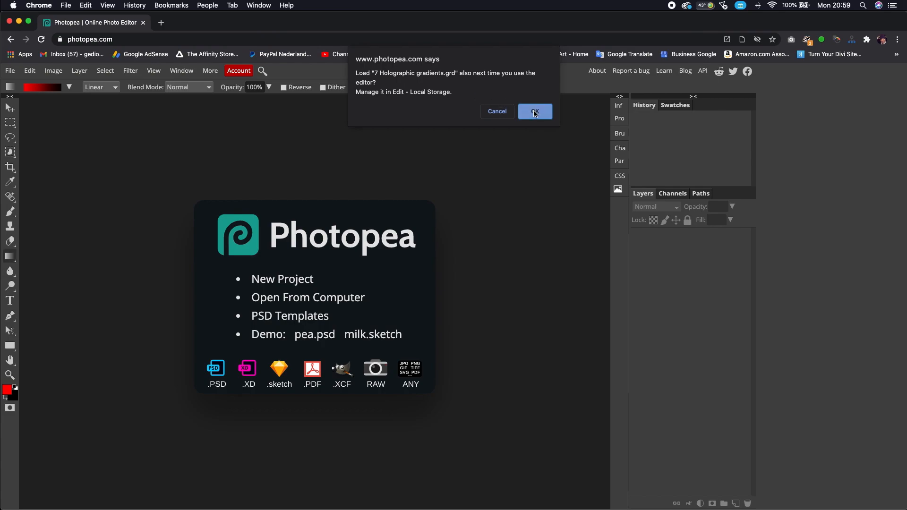
pyautogui.click(533, 111)
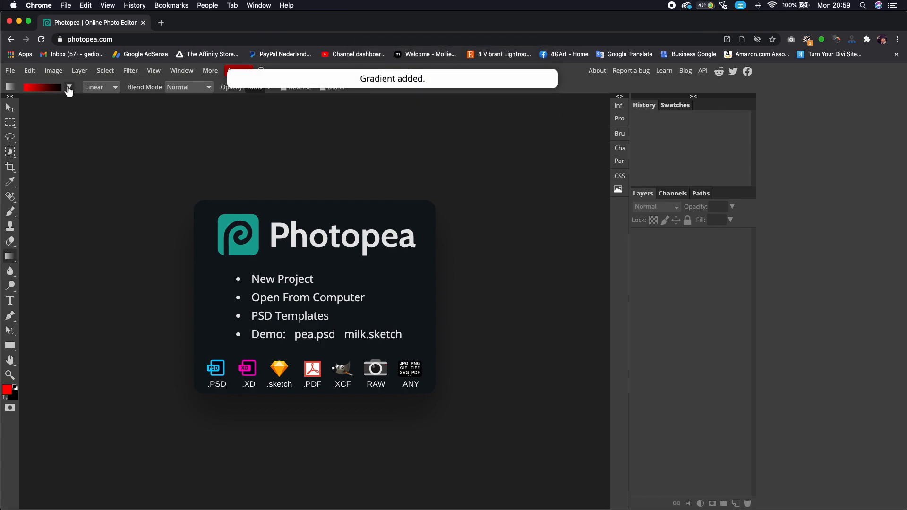
pyautogui.click(68, 87)
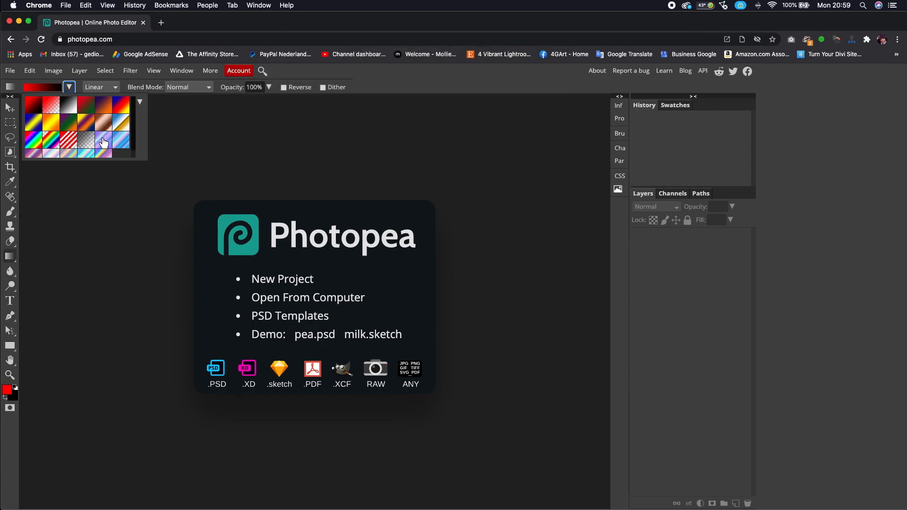
pyautogui.moveTo(104, 157)
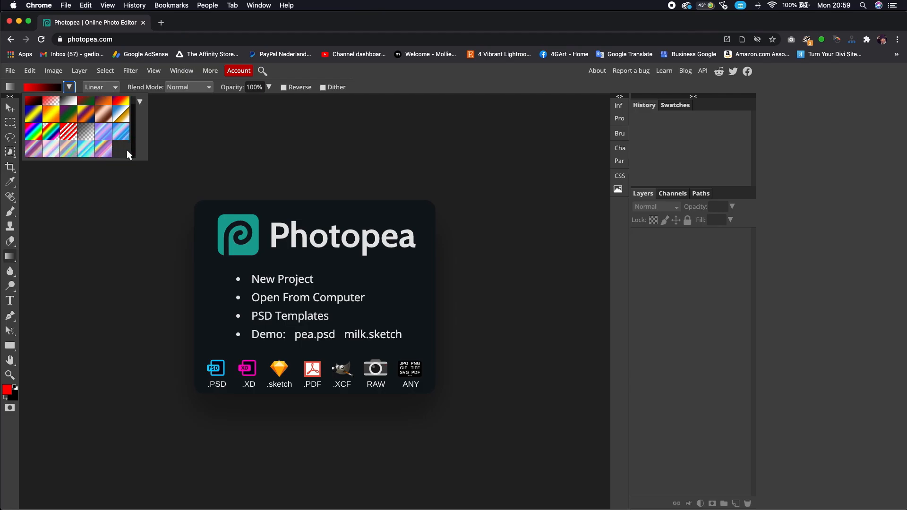
pyautogui.moveTo(170, 186)
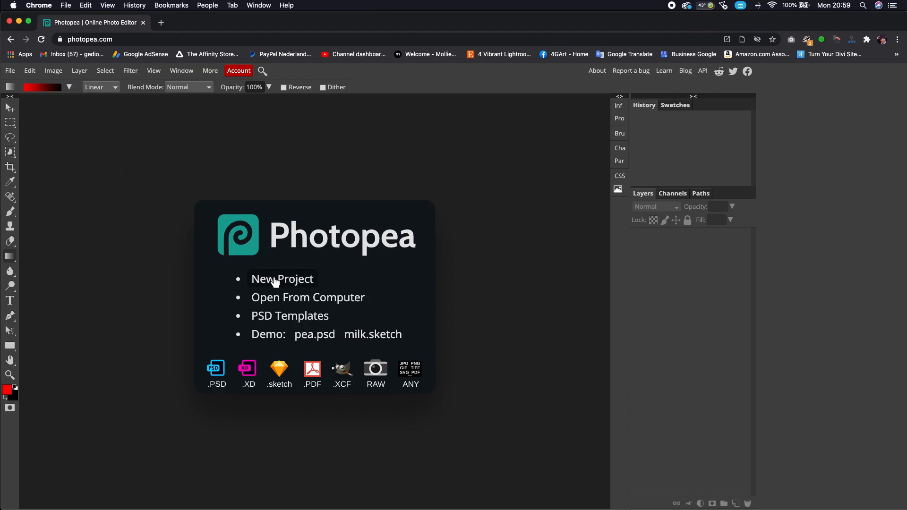
# Create a new Full HD 1920×1080 document from the Screen presets.
pyautogui.click(282, 279)
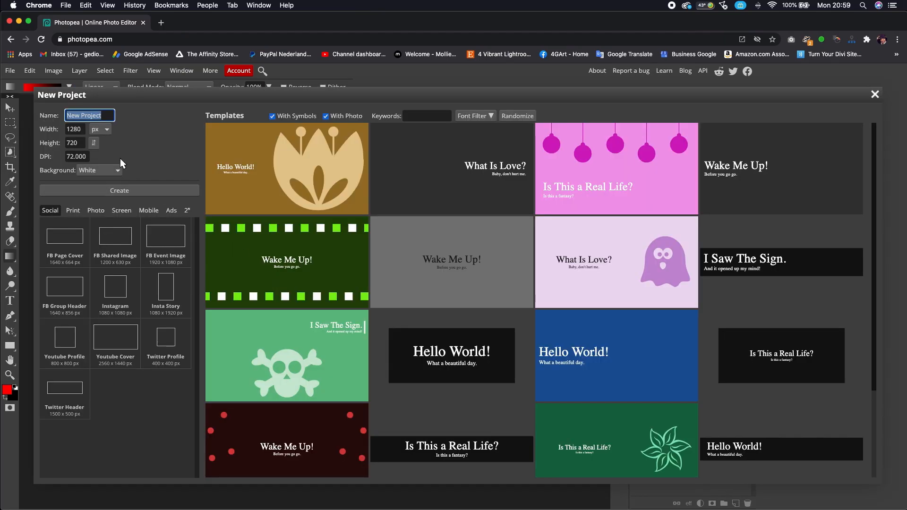
pyautogui.click(121, 210)
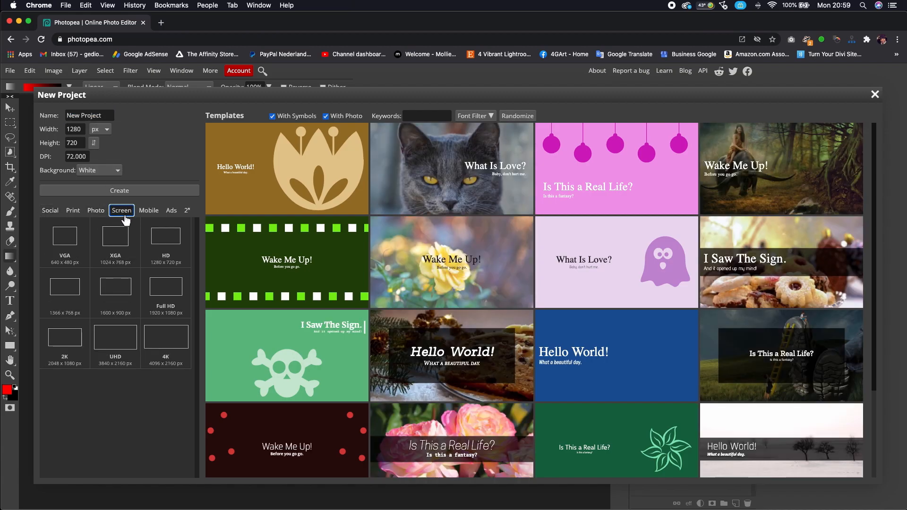
pyautogui.click(166, 292)
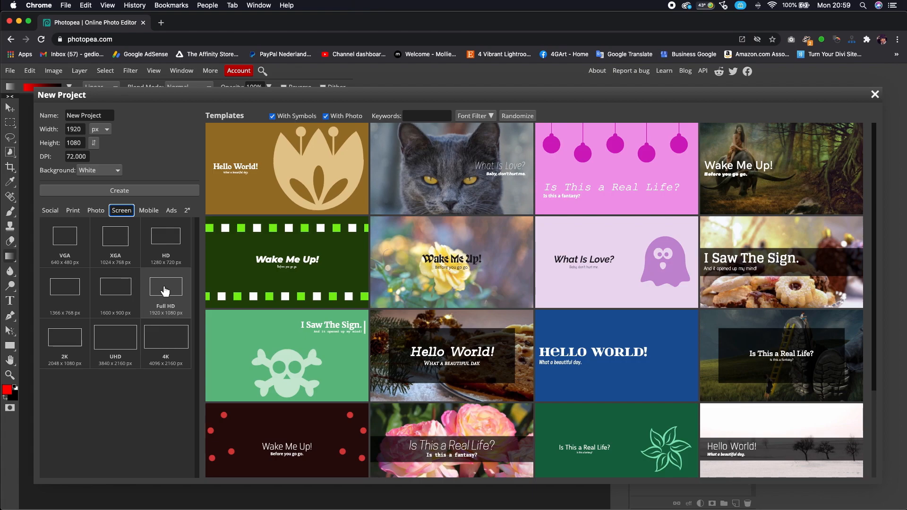
pyautogui.moveTo(134, 210)
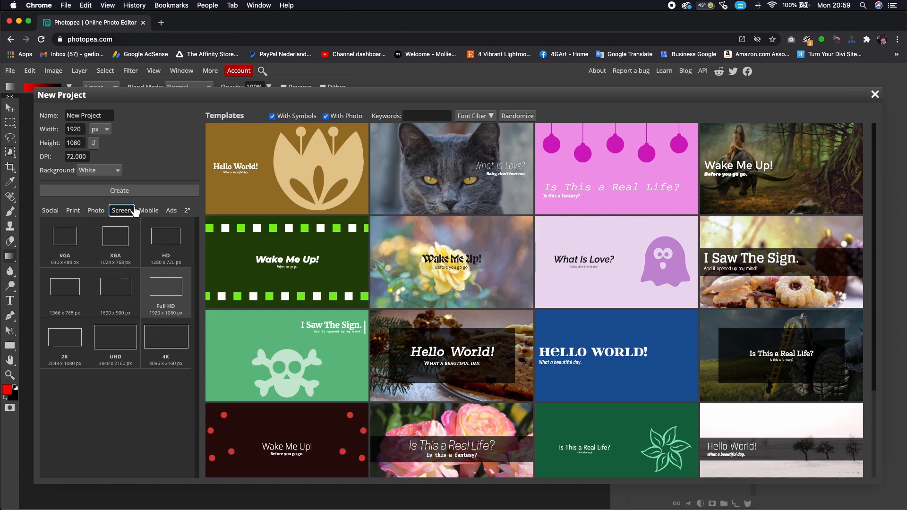
pyautogui.click(119, 190)
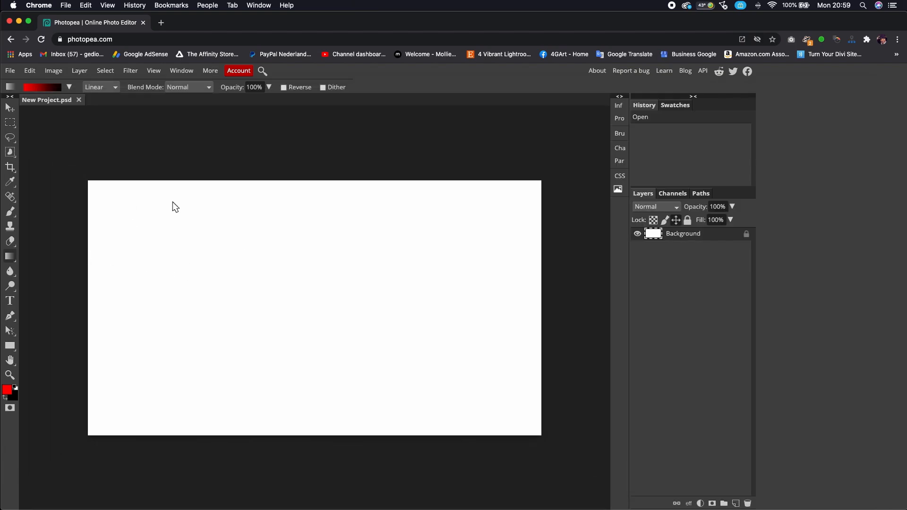
pyautogui.moveTo(136, 300)
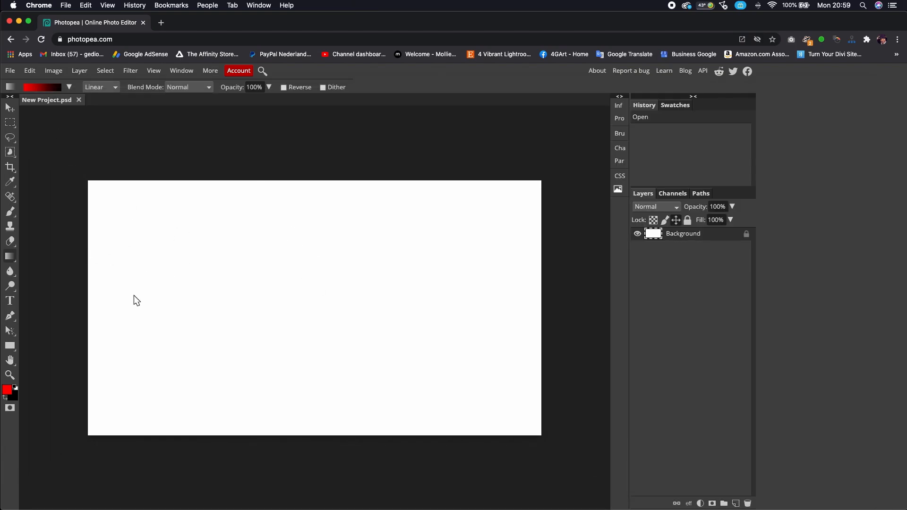
pyautogui.moveTo(136, 300)
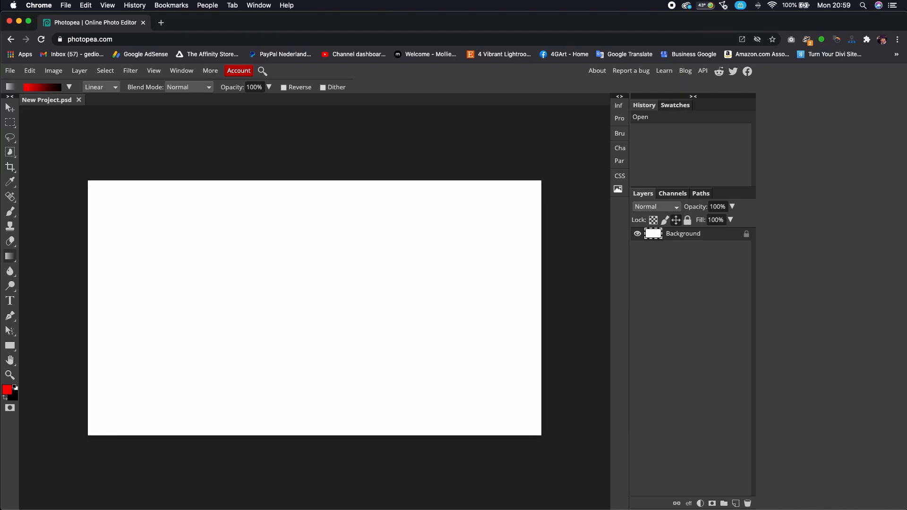
# Set the type colour to white and the font size to 150 px.
pyautogui.click(238, 71)
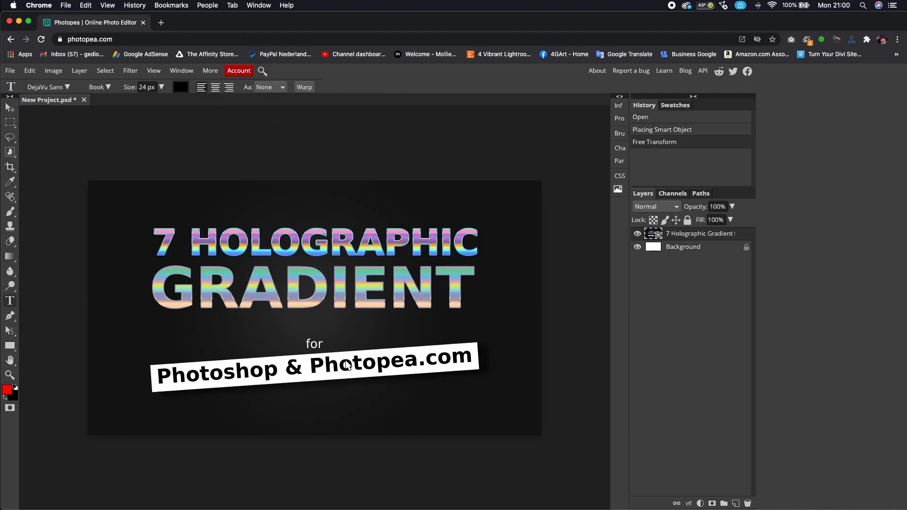
pyautogui.click(180, 87)
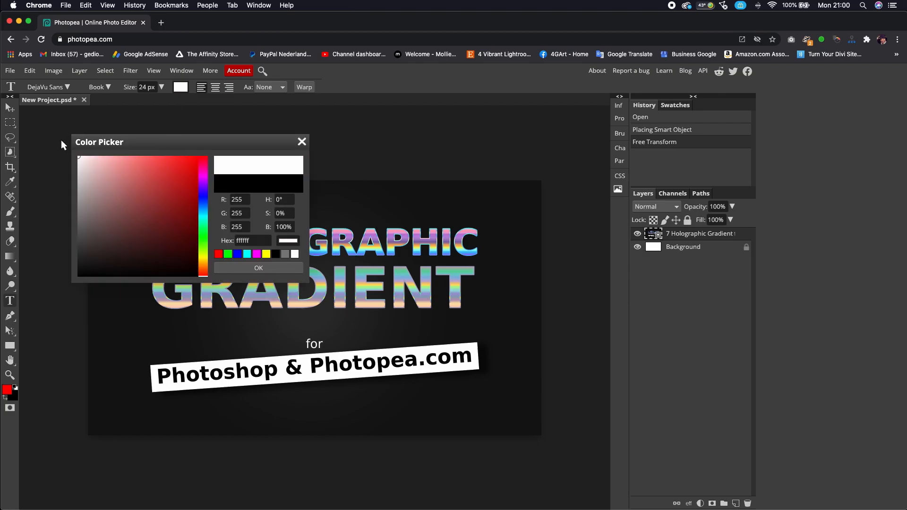
pyautogui.click(258, 268)
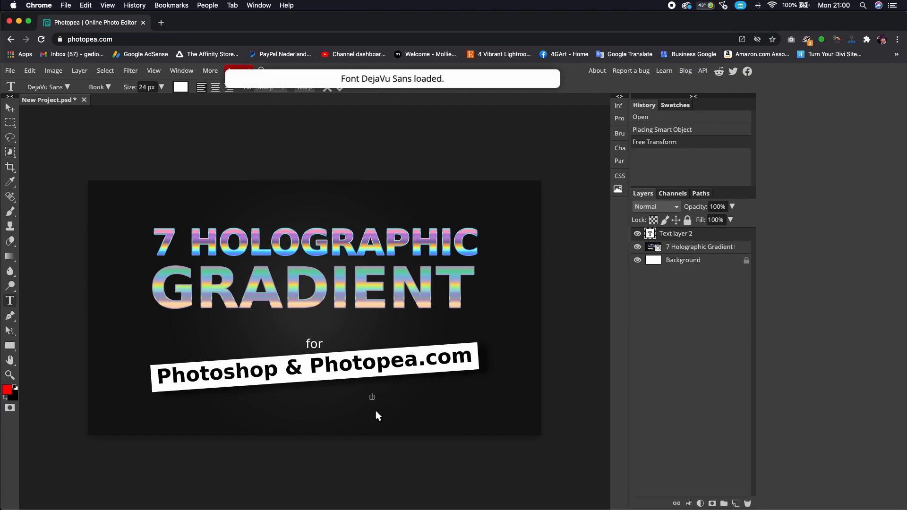
pyautogui.click(161, 87)
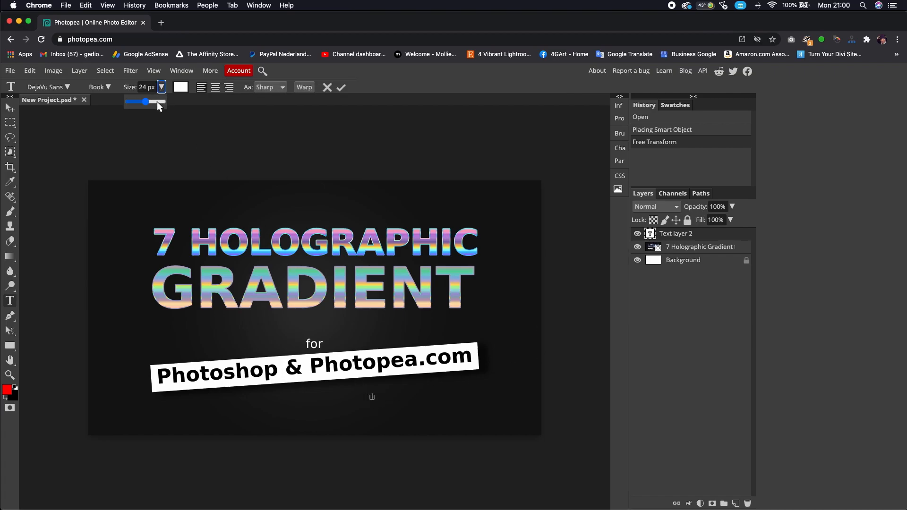
pyautogui.moveTo(153, 102); pyautogui.dragTo(167, 102)
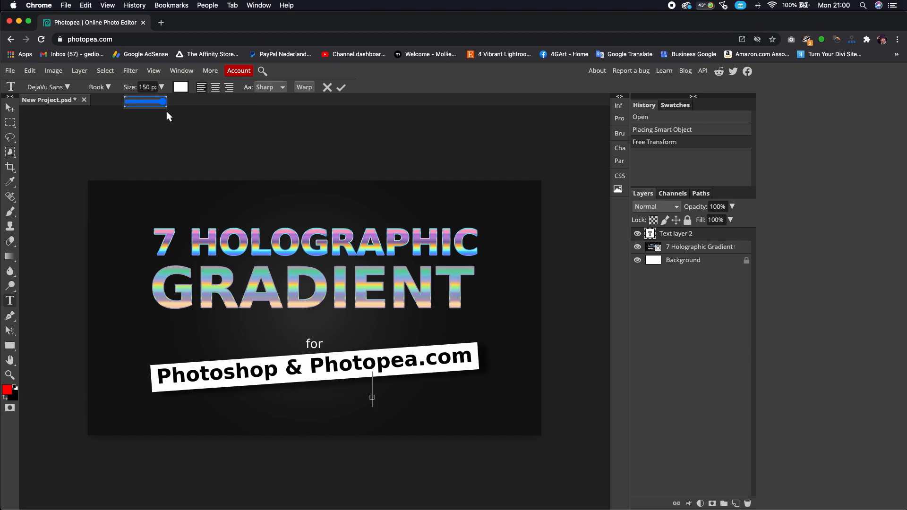
pyautogui.moveTo(191, 120)
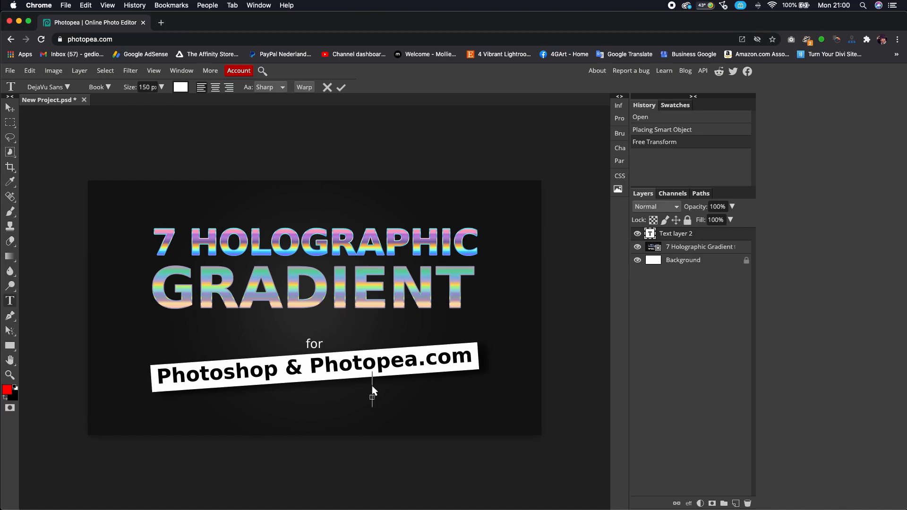
pyautogui.moveTo(386, 406)
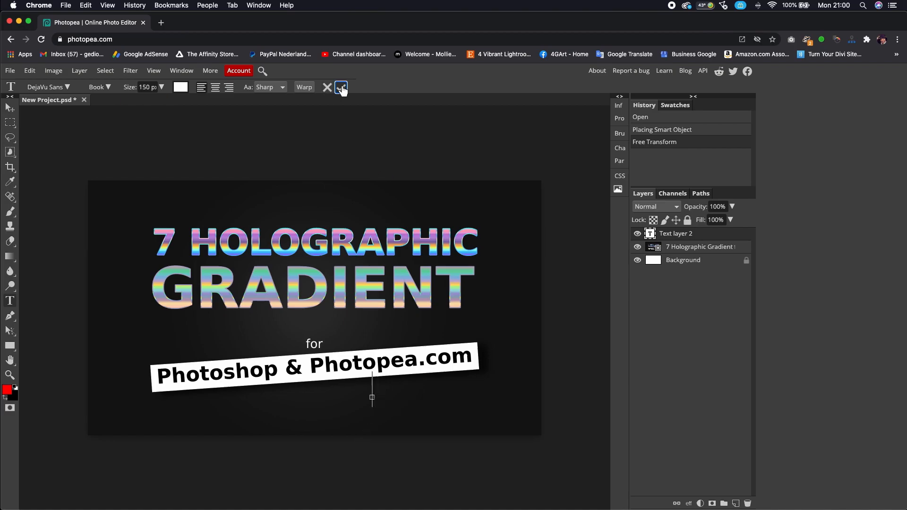
pyautogui.click(341, 87)
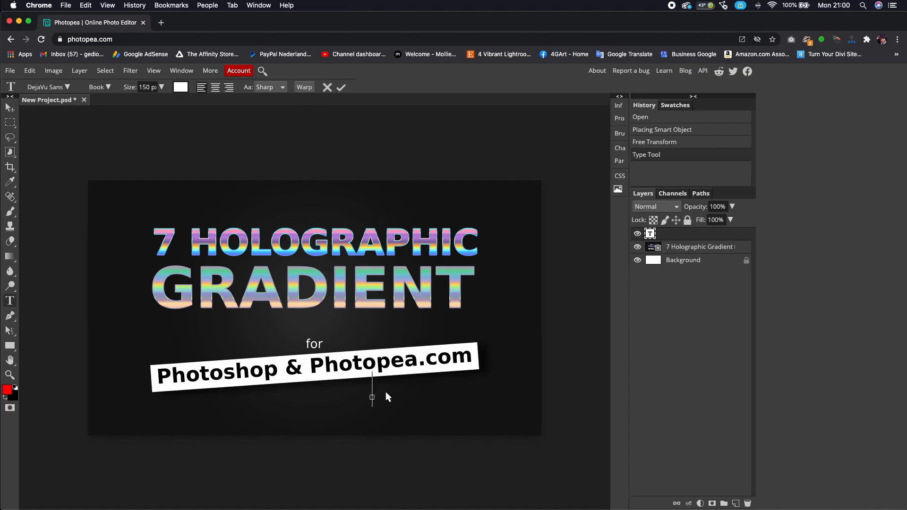
pyautogui.moveTo(373, 394)
pyautogui.write('I')
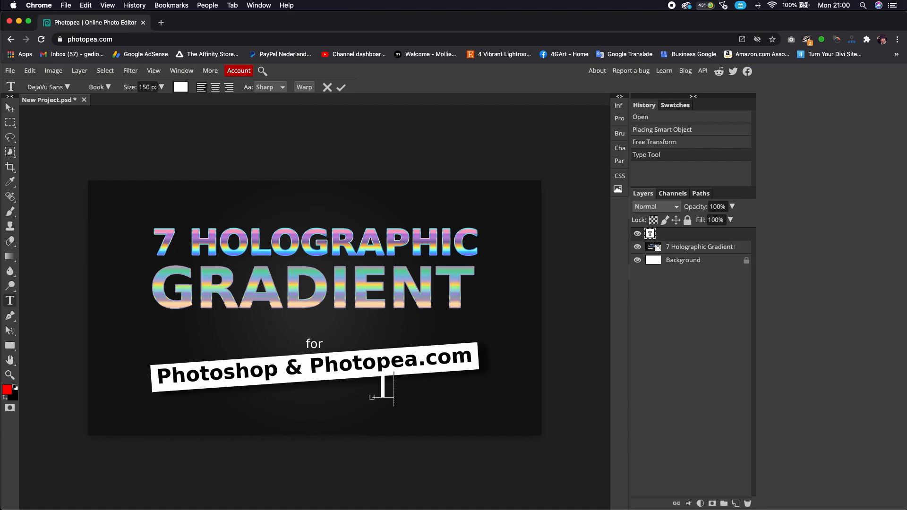
# Type the word TEXT and make it Bold.
pyautogui.write('TEXT')
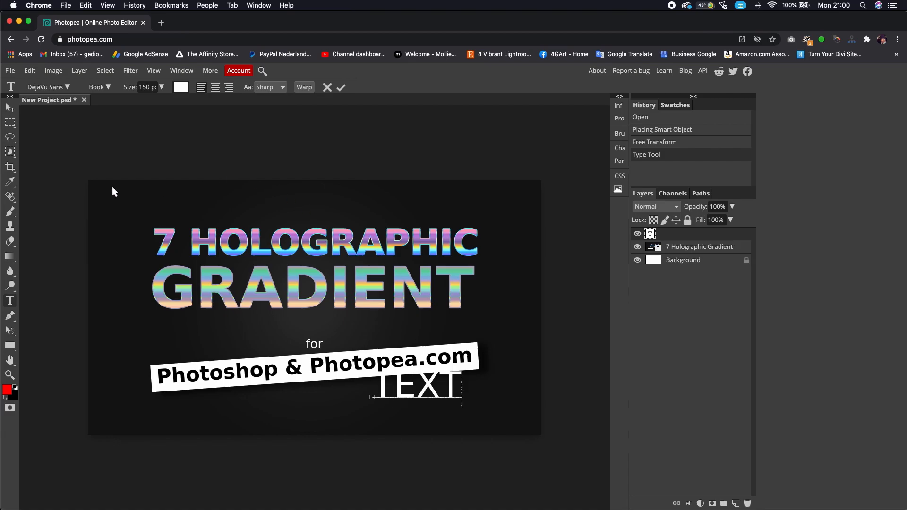
pyautogui.click(341, 88)
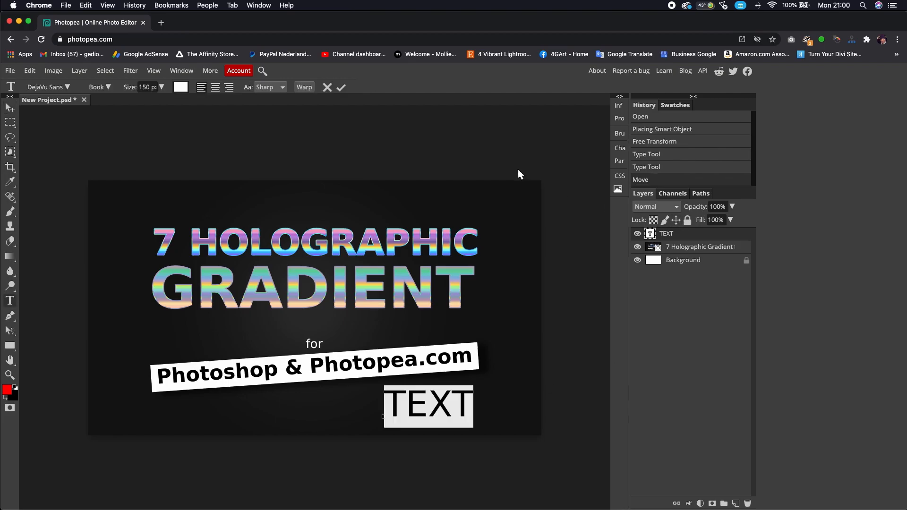
pyautogui.click(98, 87)
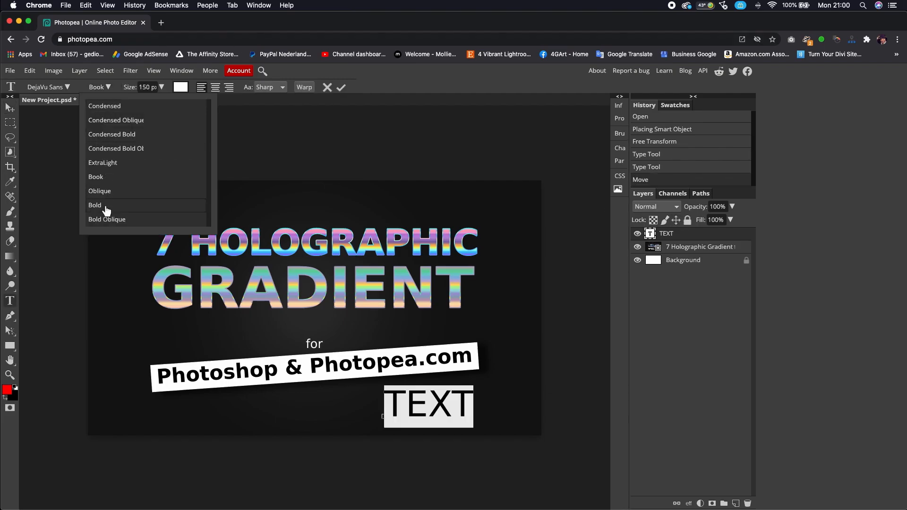
pyautogui.click(94, 206)
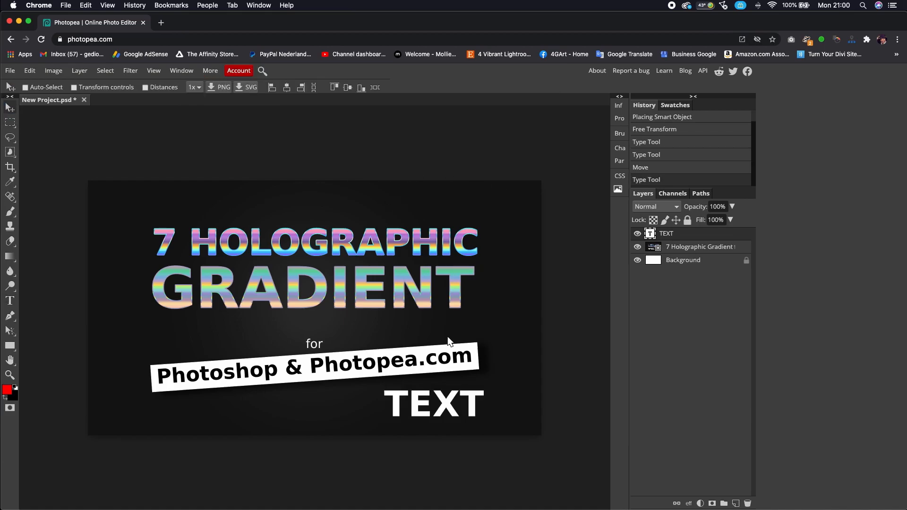
pyautogui.moveTo(446, 386)
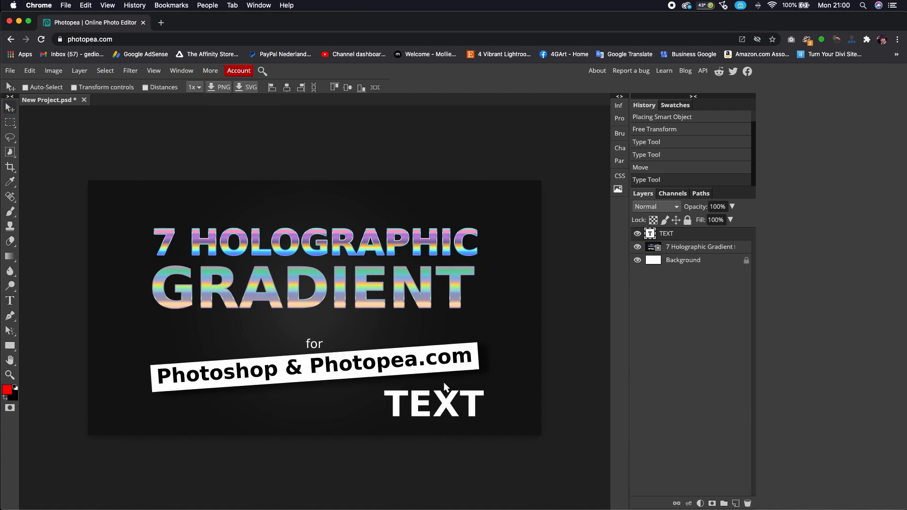
pyautogui.moveTo(422, 403)
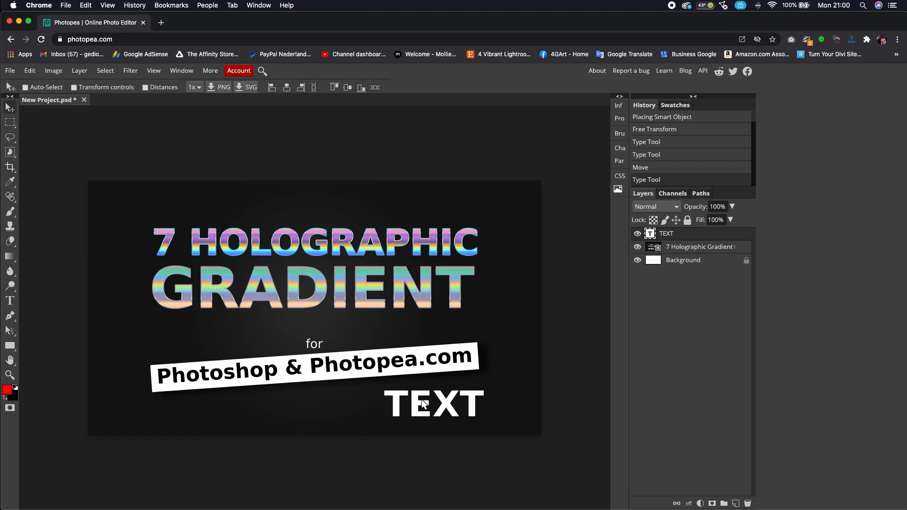
# Add a holographic Gradient Overlay to the TEXT layer at 149% scale.
pyautogui.click(688, 502)
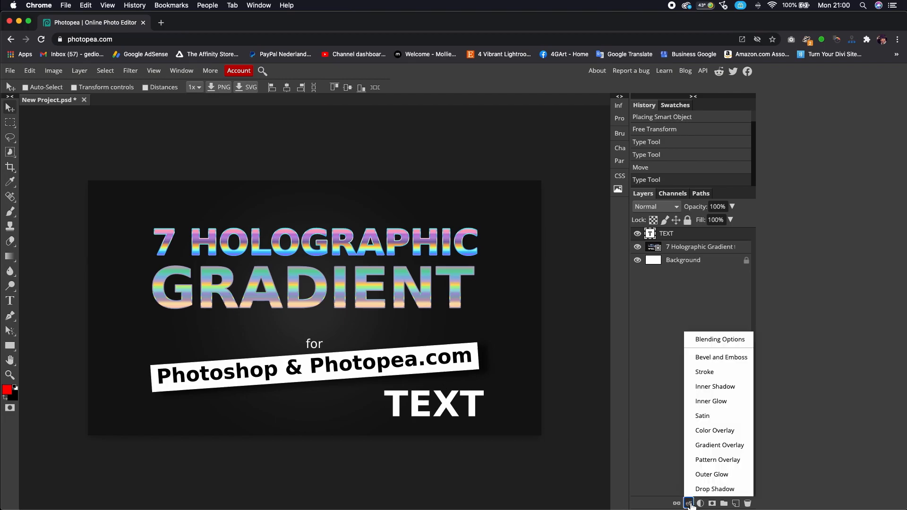
pyautogui.click(719, 445)
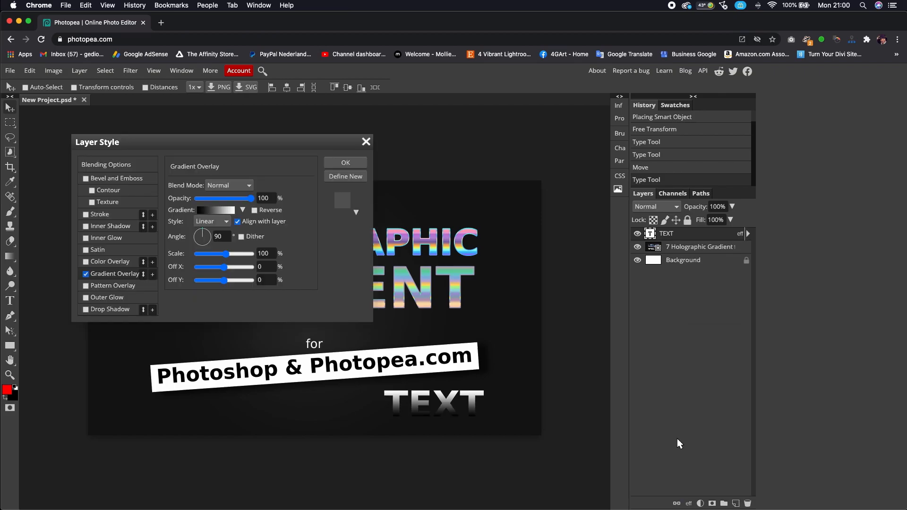
pyautogui.click(242, 210)
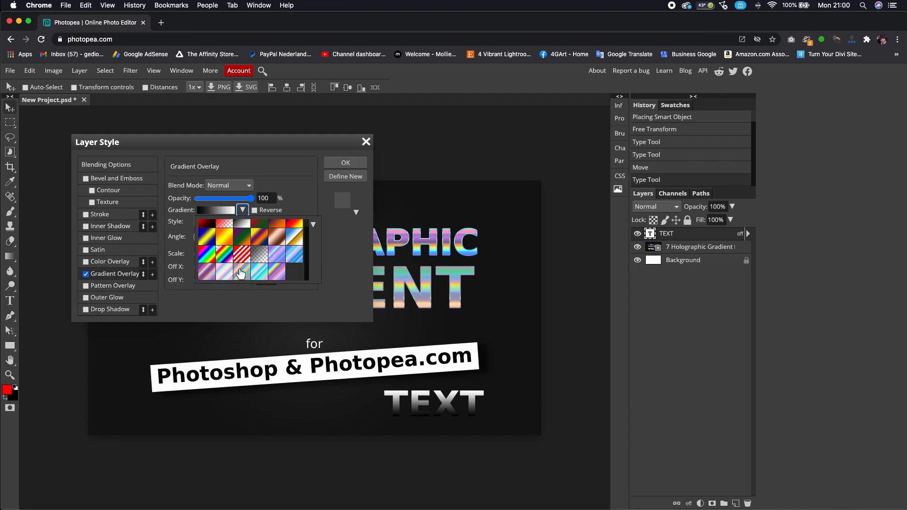
pyautogui.click(243, 272)
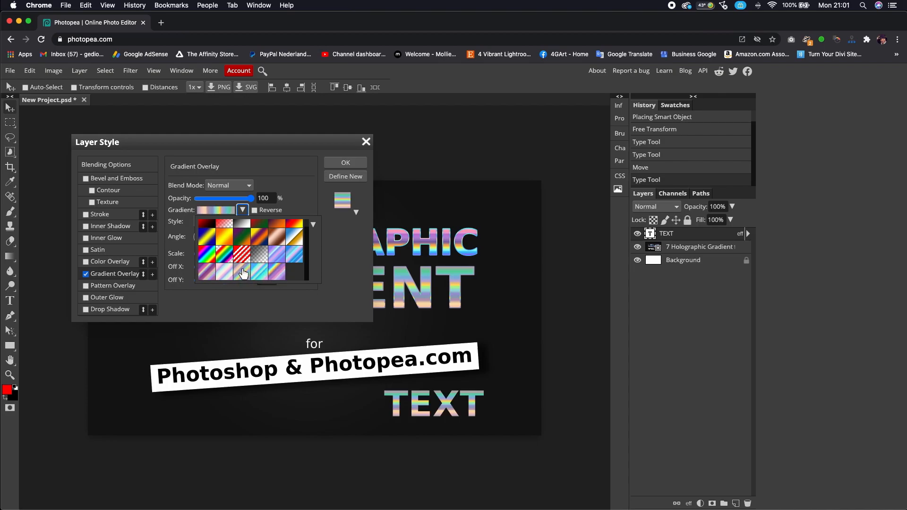
pyautogui.click(243, 273)
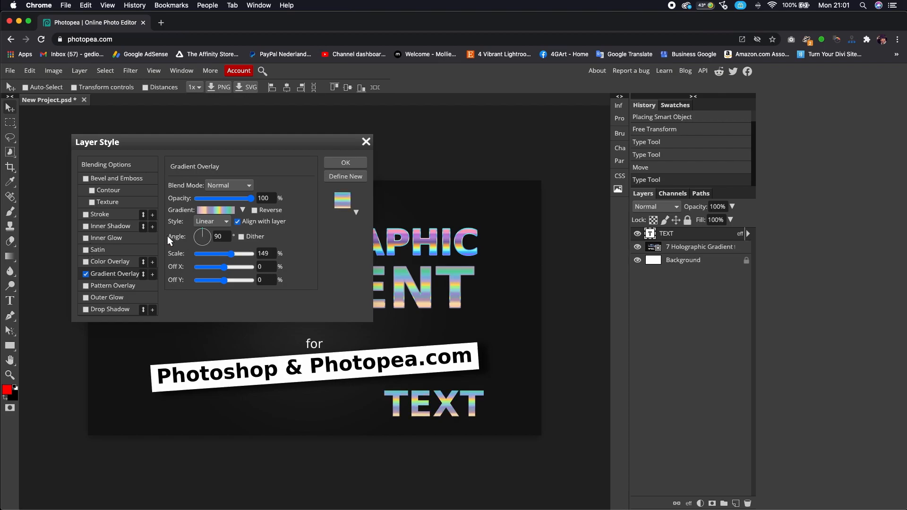
pyautogui.click(85, 214)
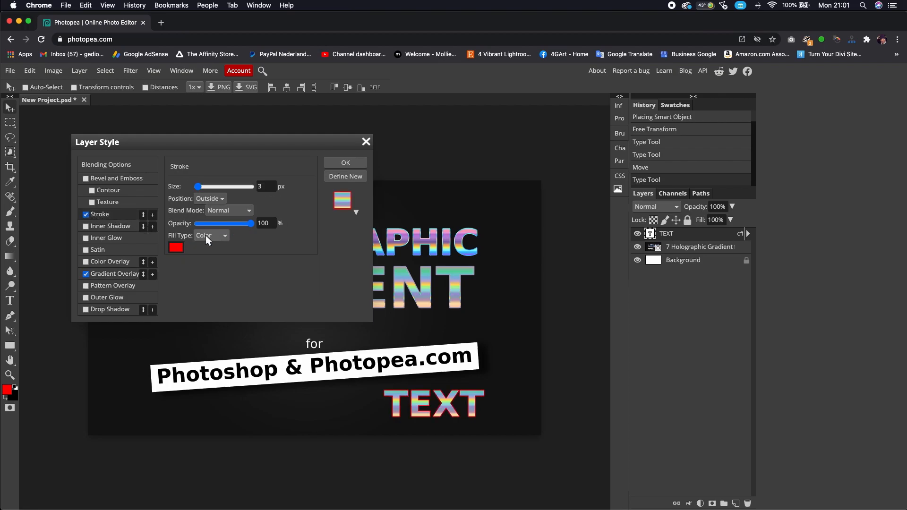
# Fill the TEXT stroke with a holographic gradient at 66% scale, Offset Y -27, and apply.
pyautogui.click(210, 235)
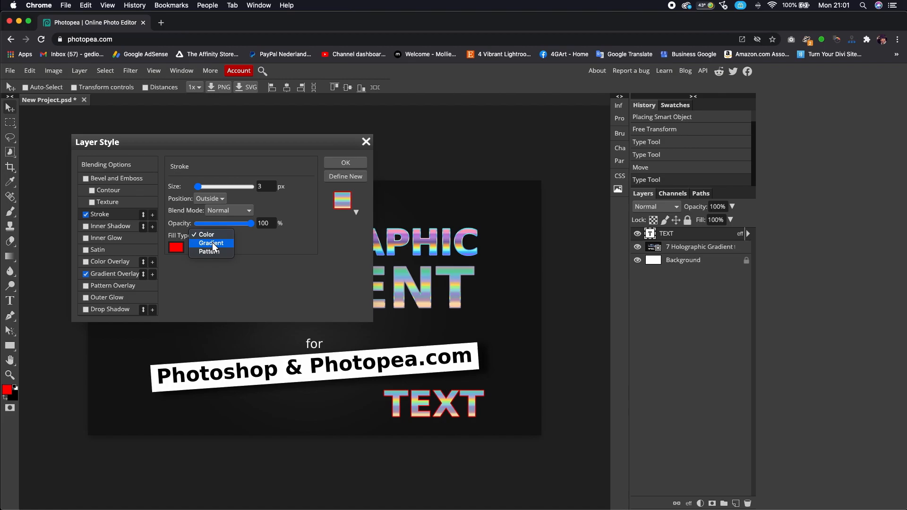
pyautogui.click(211, 243)
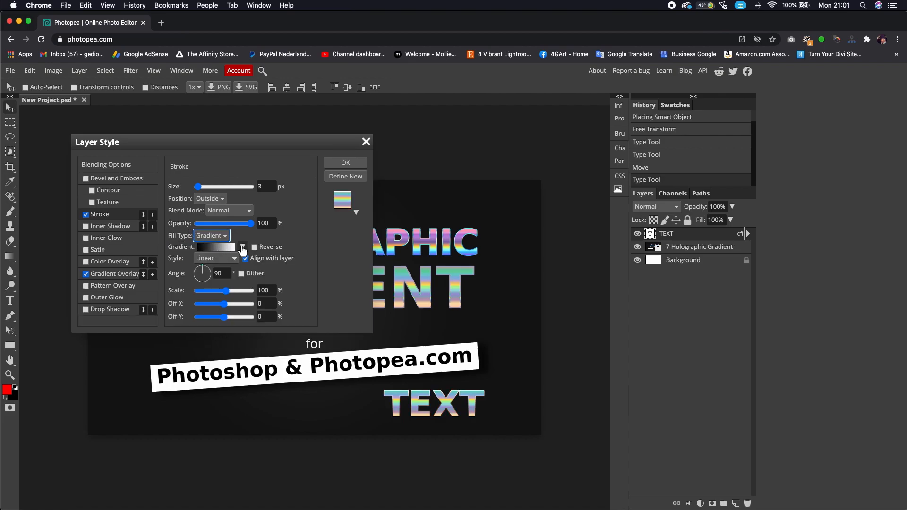
pyautogui.click(242, 246)
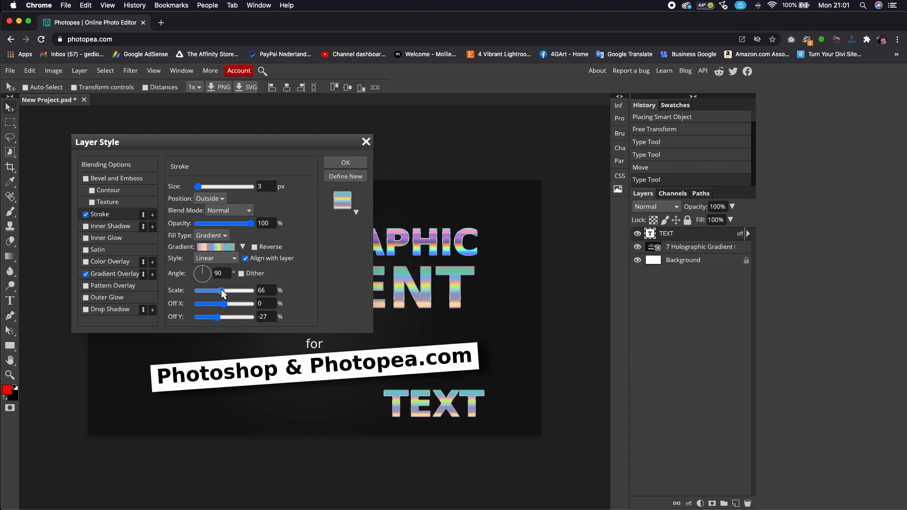
pyautogui.click(346, 162)
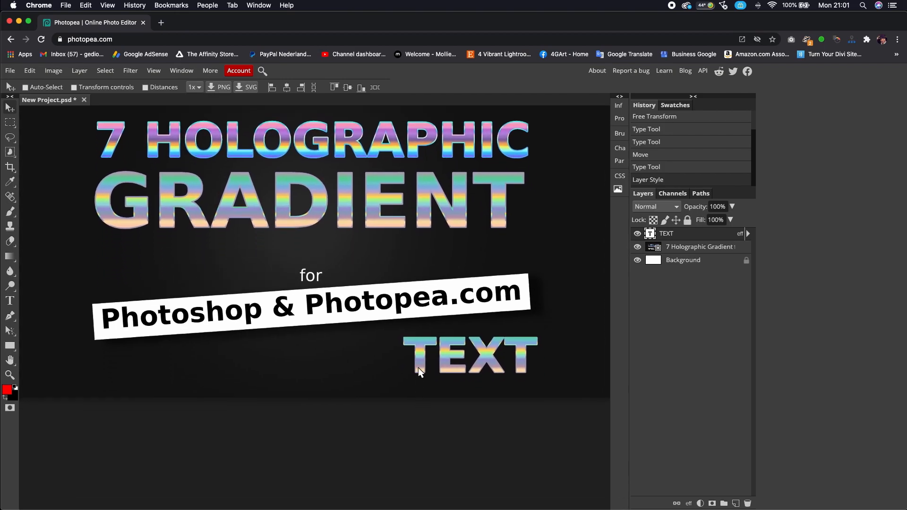
pyautogui.moveTo(451, 357)
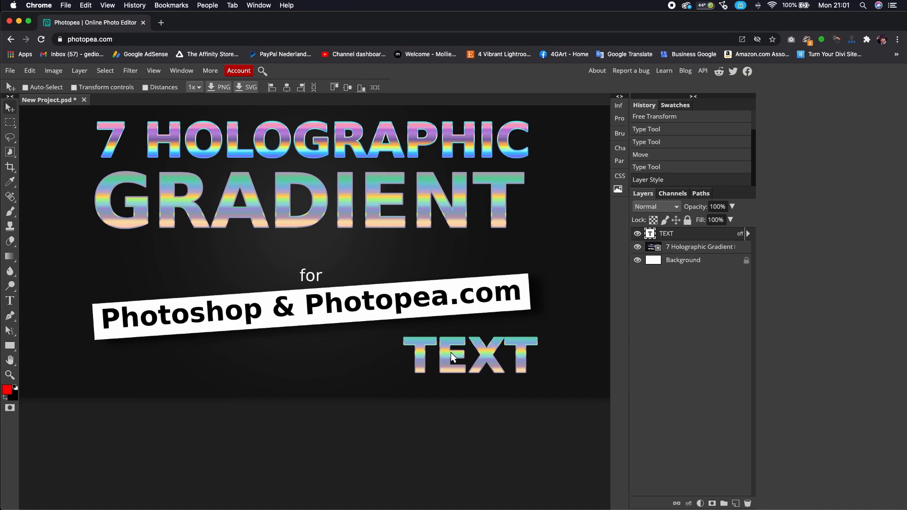
pyautogui.moveTo(454, 368)
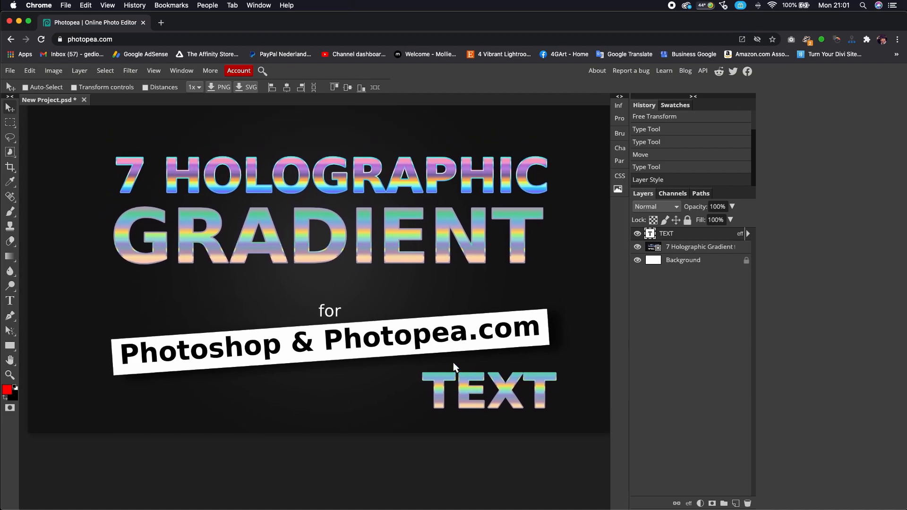
pyautogui.moveTo(502, 395)
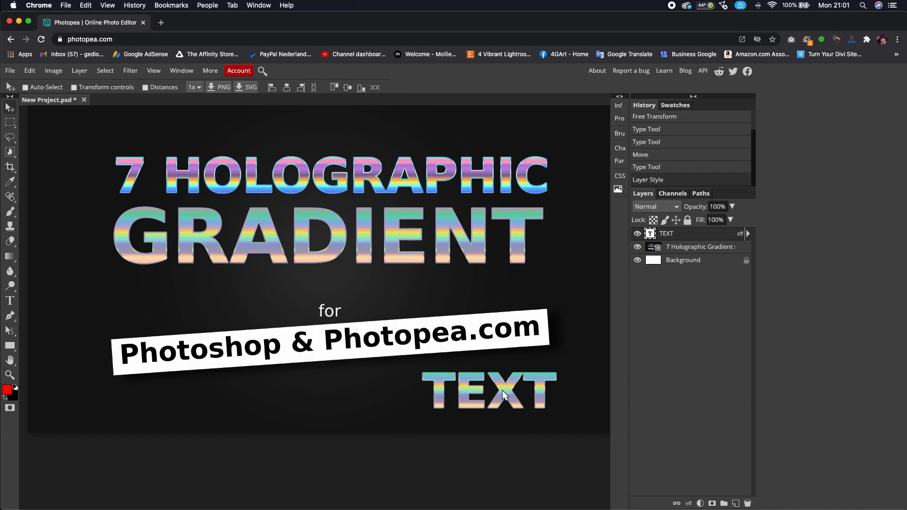
pyautogui.moveTo(503, 387)
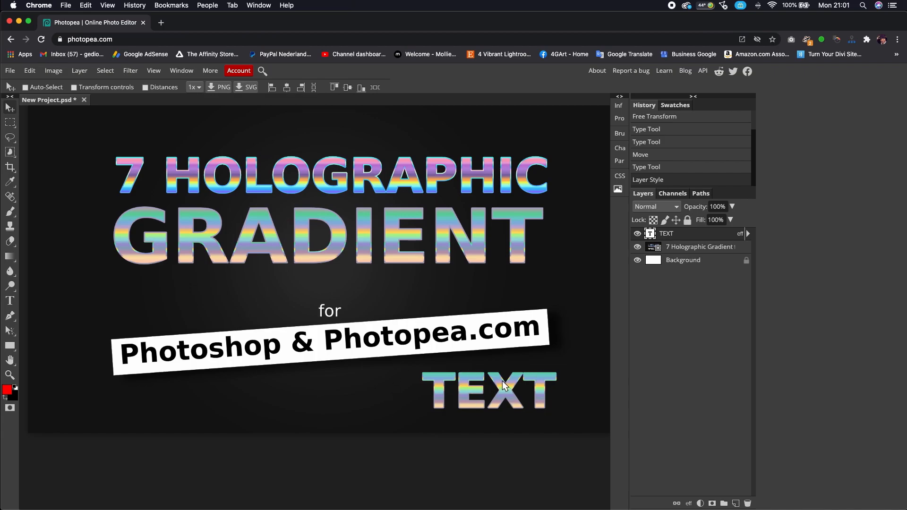